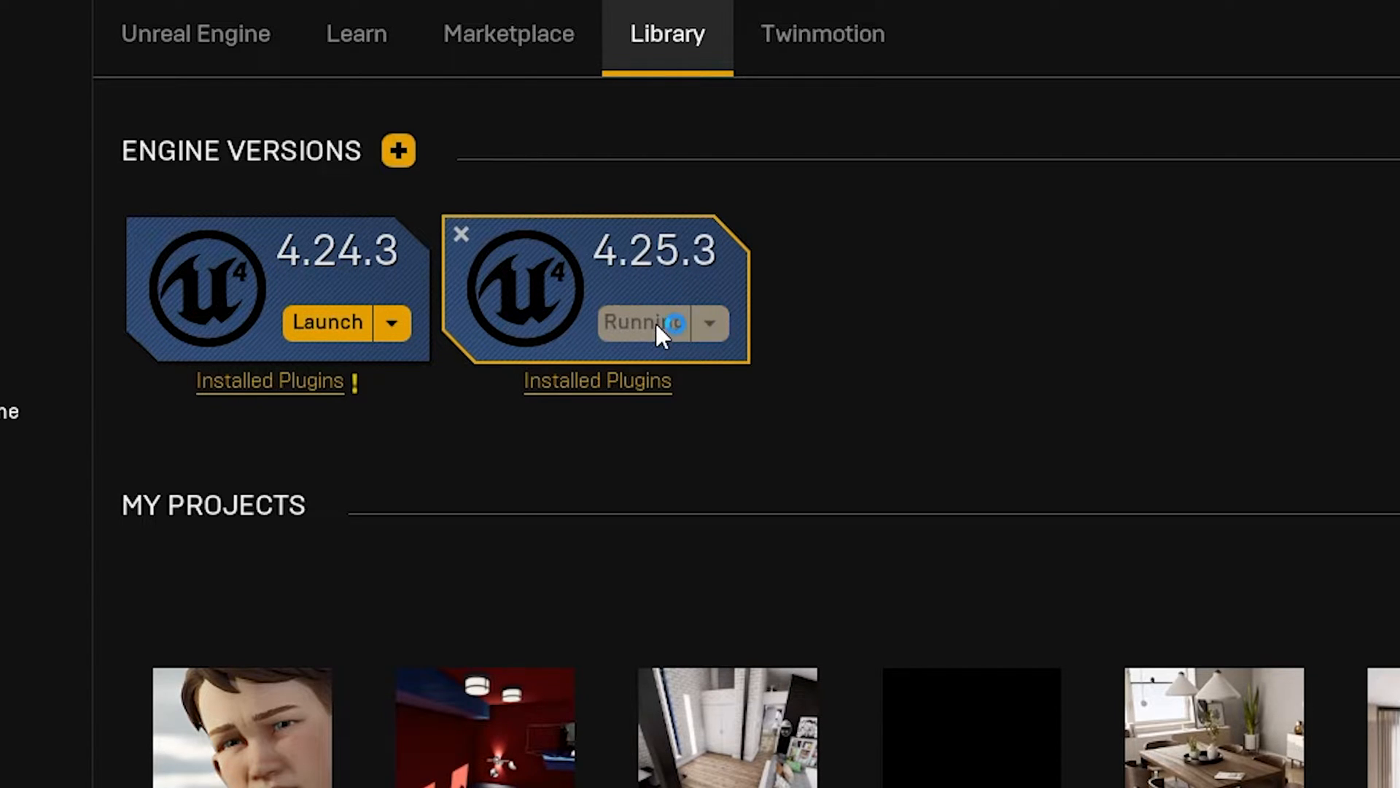
# Step: Launch Unreal Engine 4.25.3 from the Library
pyautogui.click(642, 324)
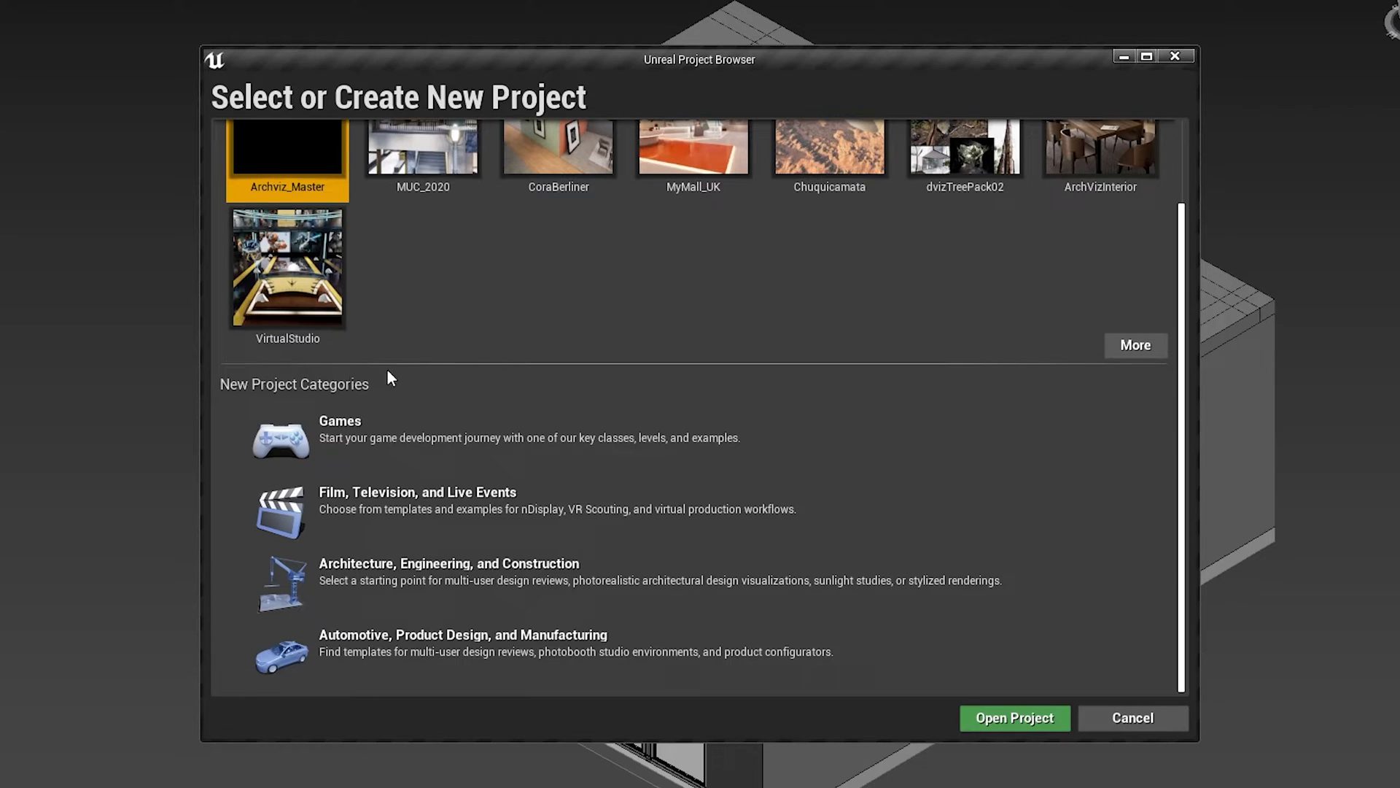
pyautogui.moveTo(445, 442)
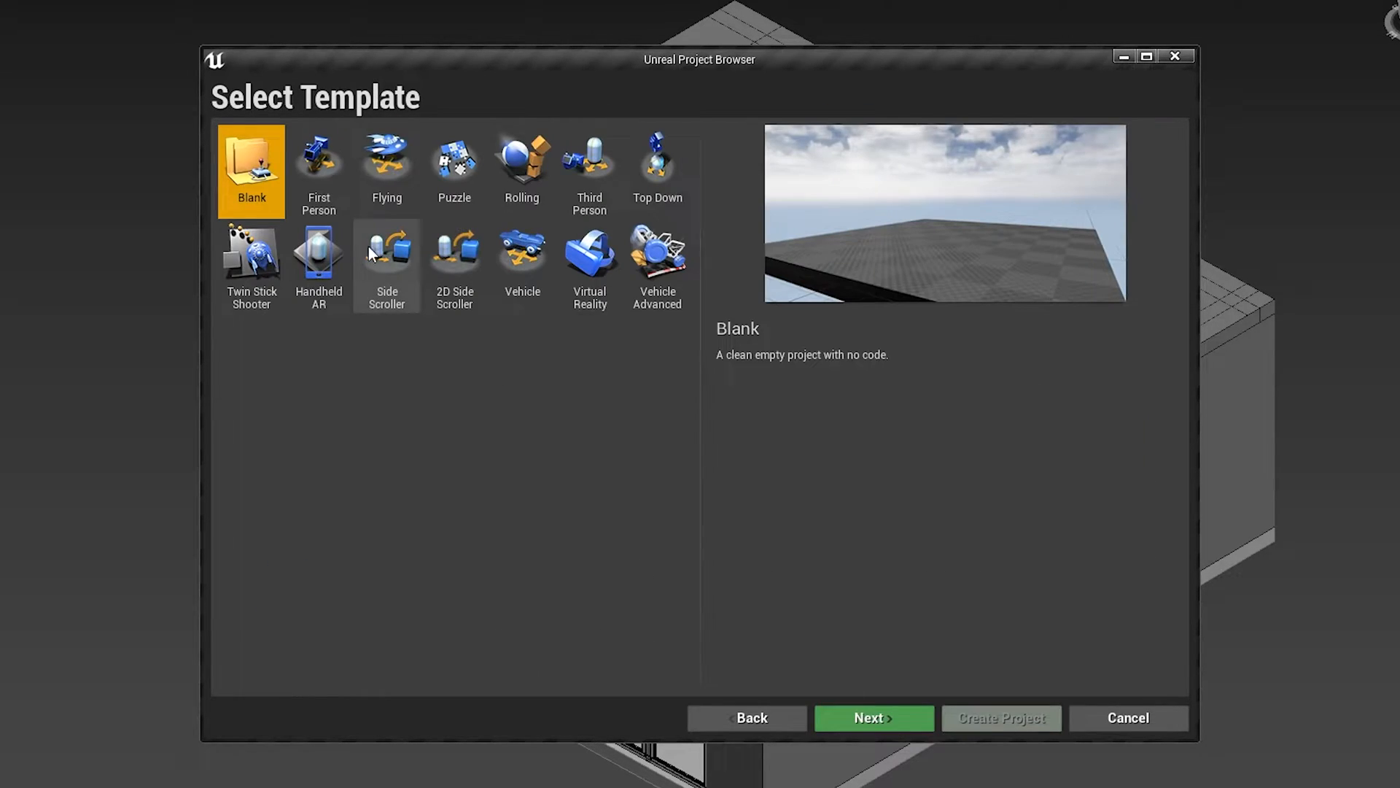
pyautogui.moveTo(613, 277)
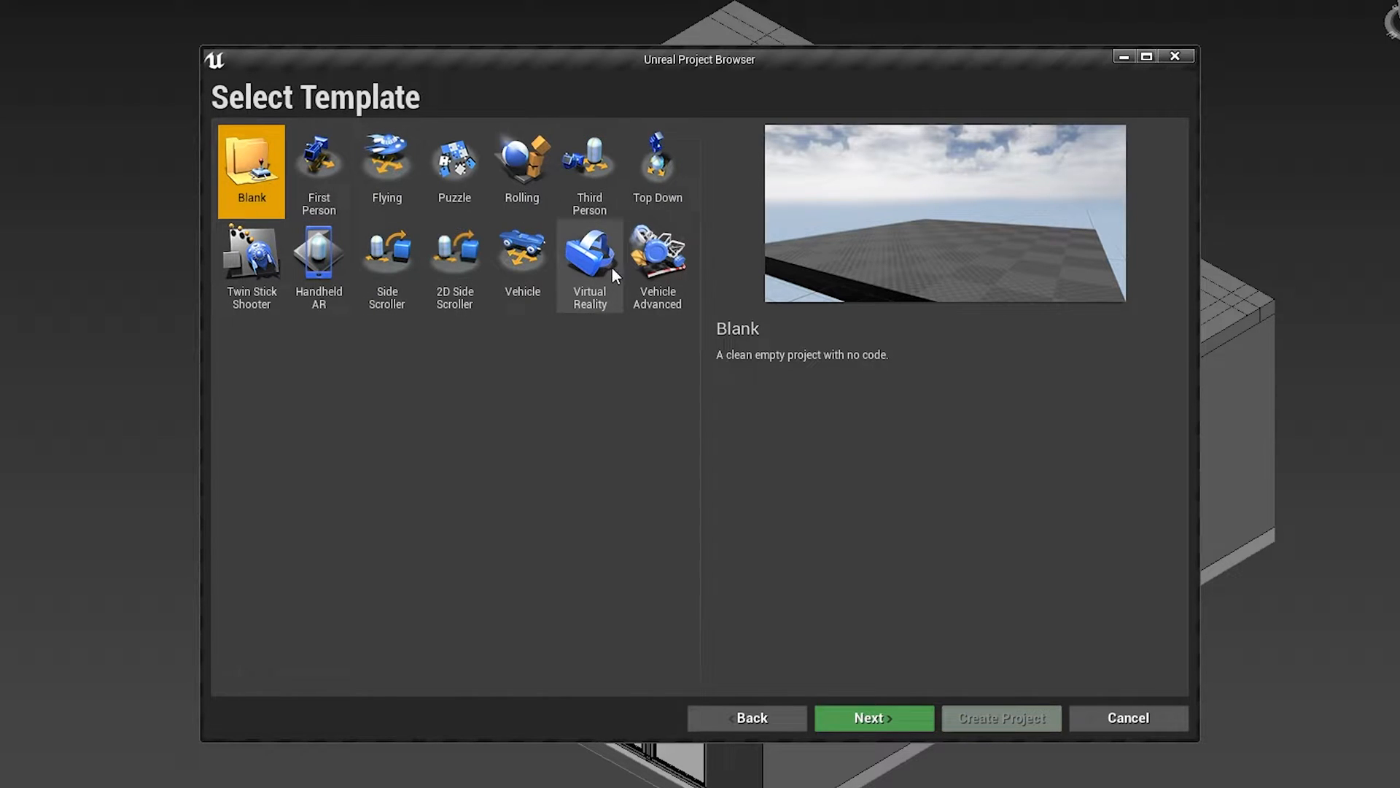
# Step: Choose the Blank template under Architecture, Engineering, and Construction and proceed to project settings
pyautogui.click(745, 718)
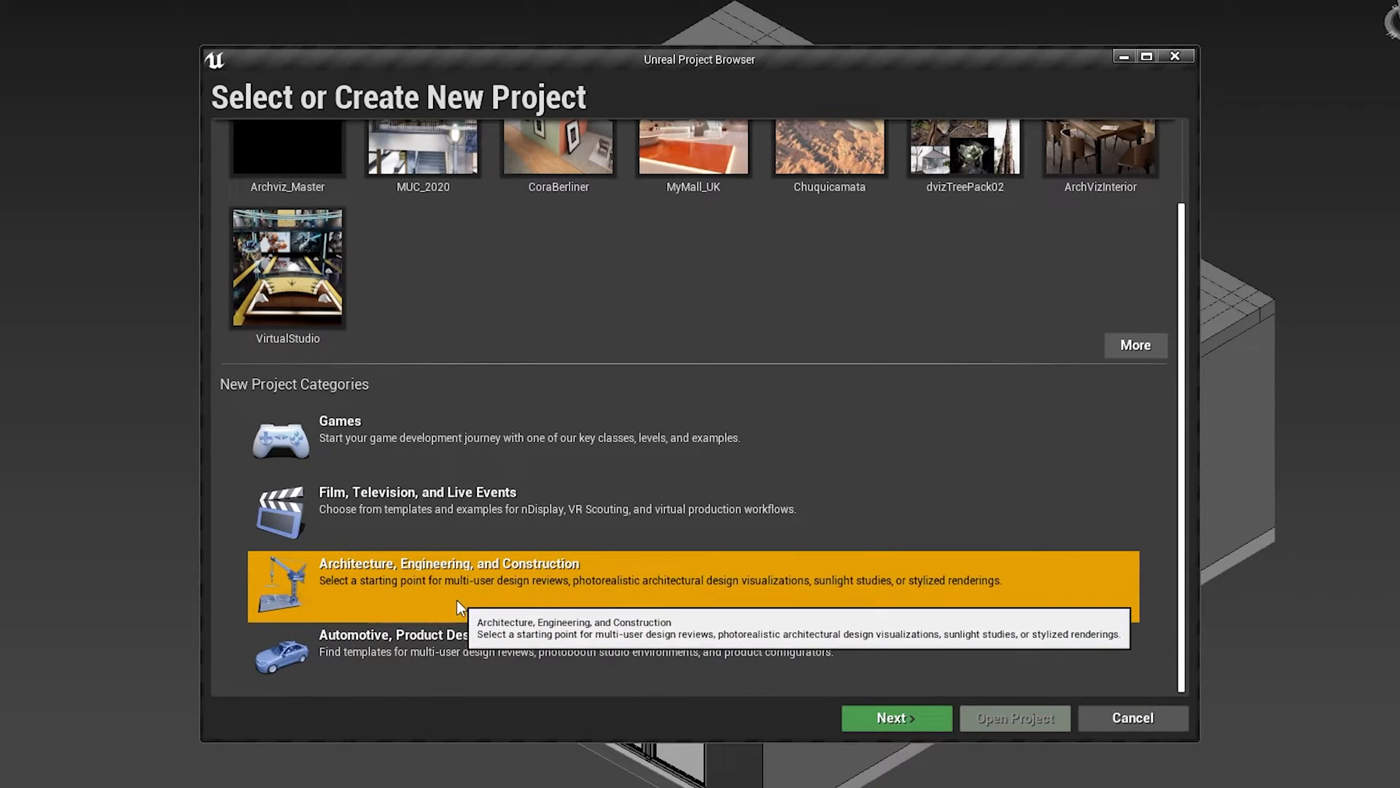
pyautogui.moveTo(535, 621)
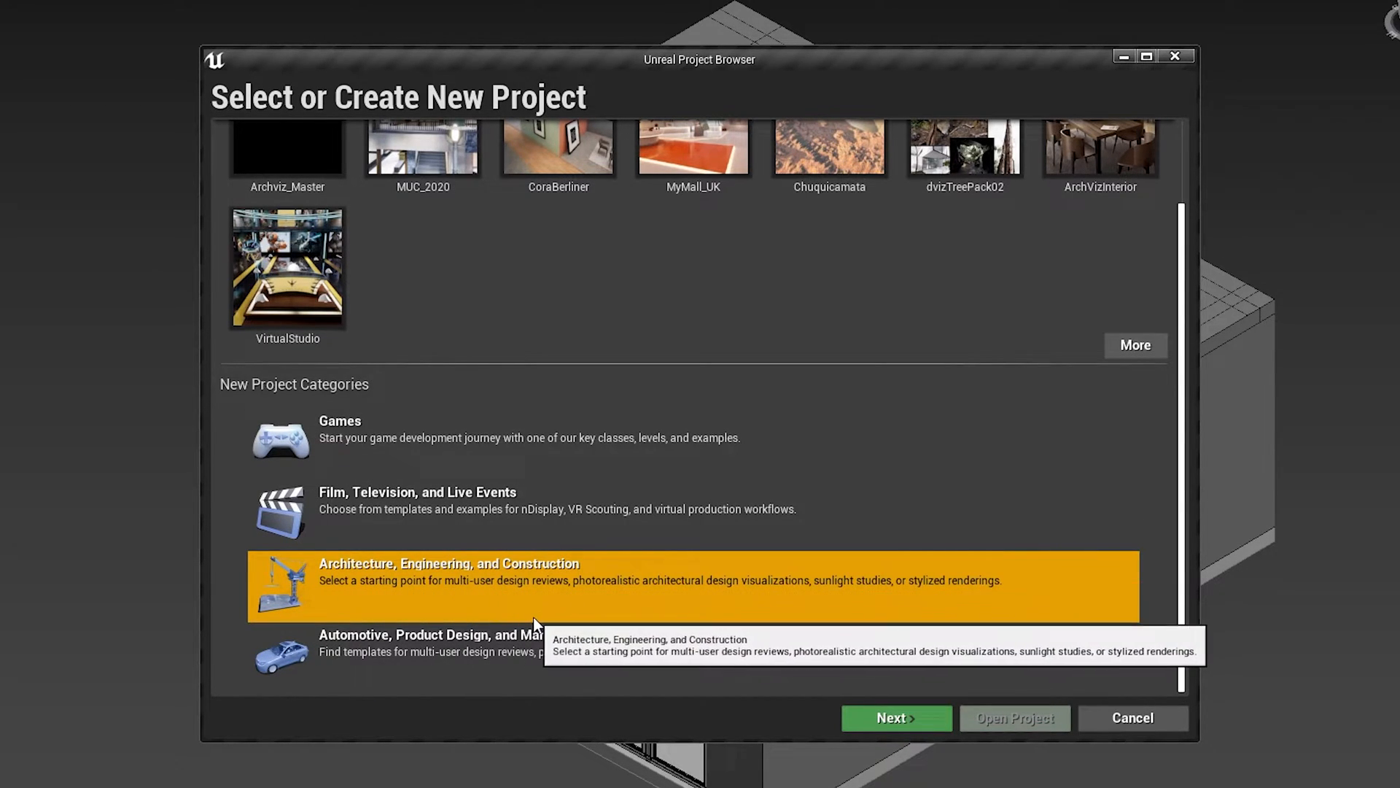
pyautogui.click(895, 718)
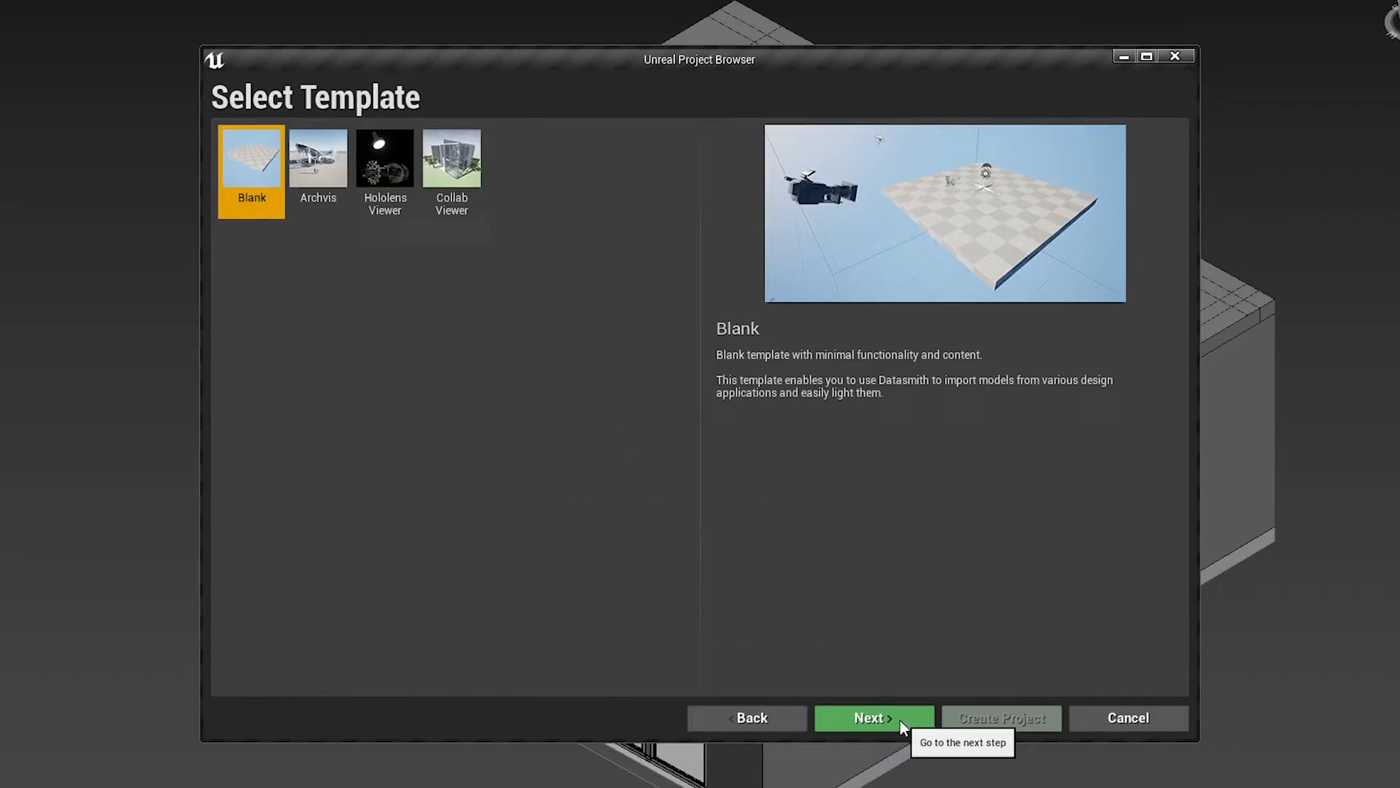
pyautogui.click(871, 718)
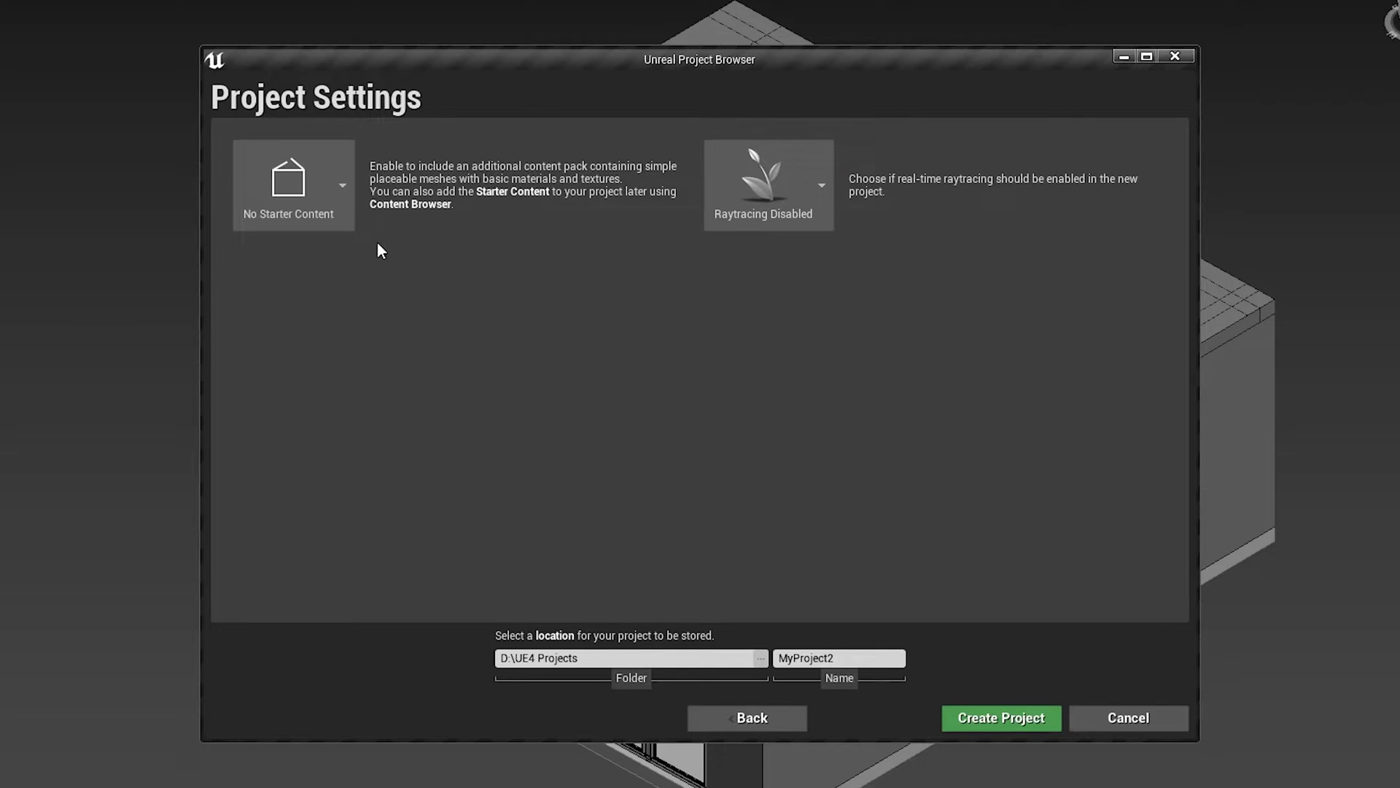
pyautogui.moveTo(652, 386)
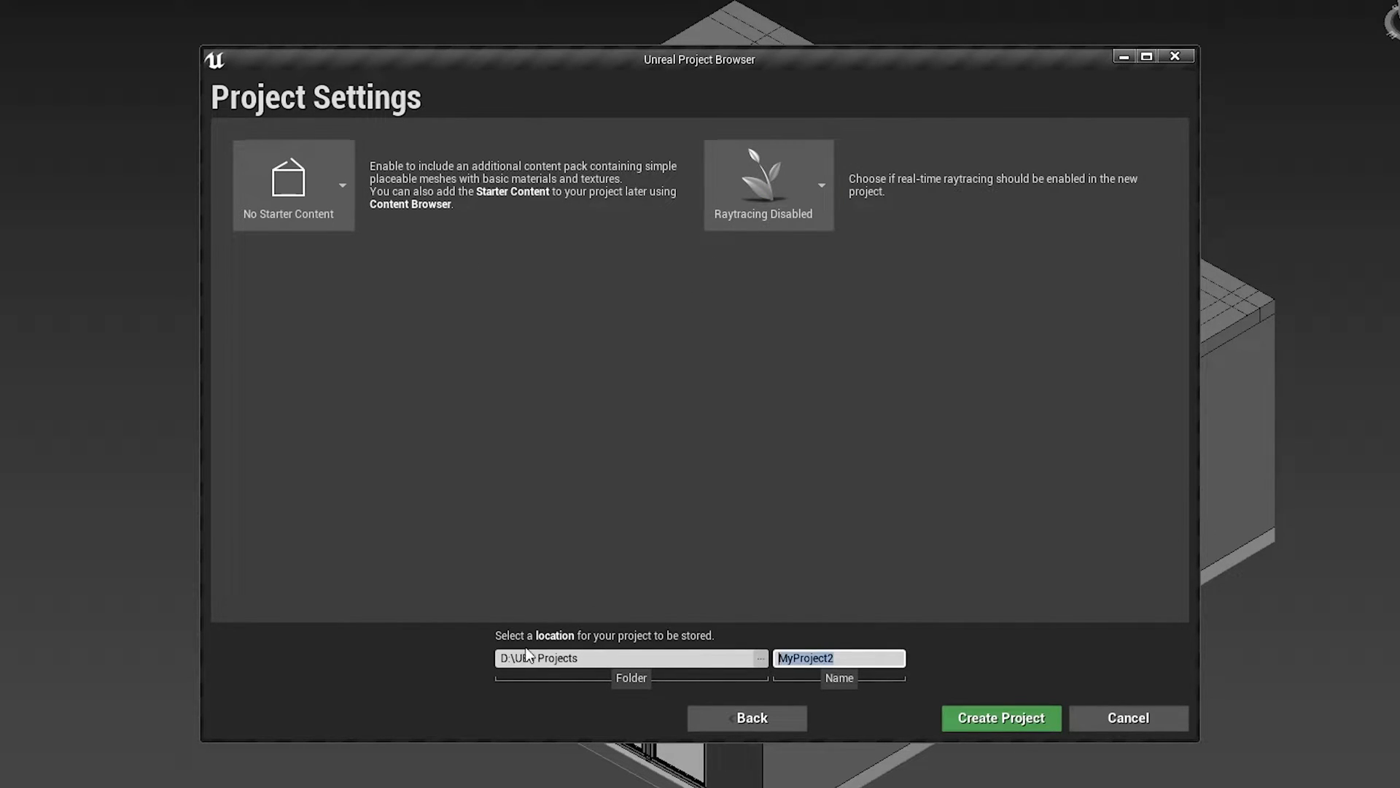
# Step: Name the project Class_1 and create it in D:\UE4 Projects
pyautogui.write('Class_1')
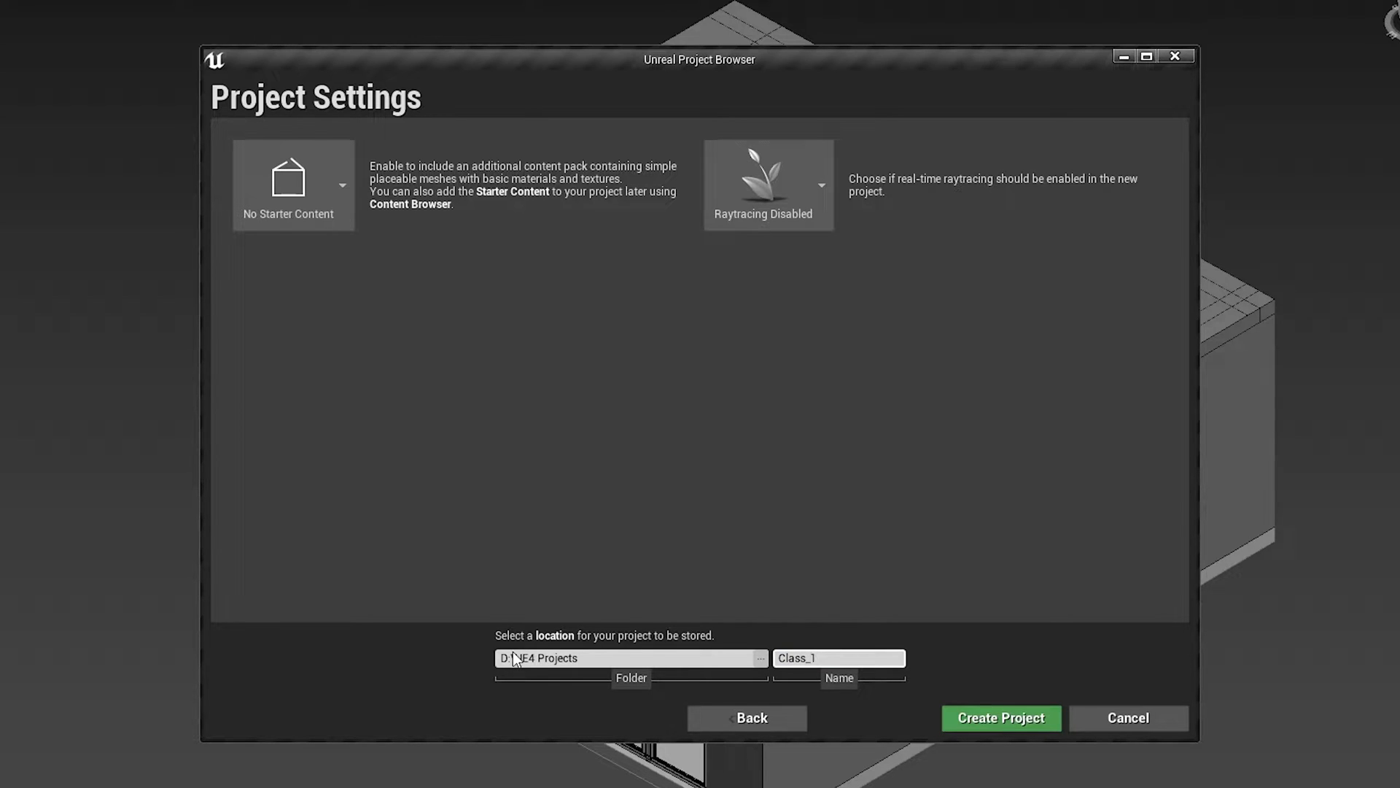
pyautogui.click(1001, 717)
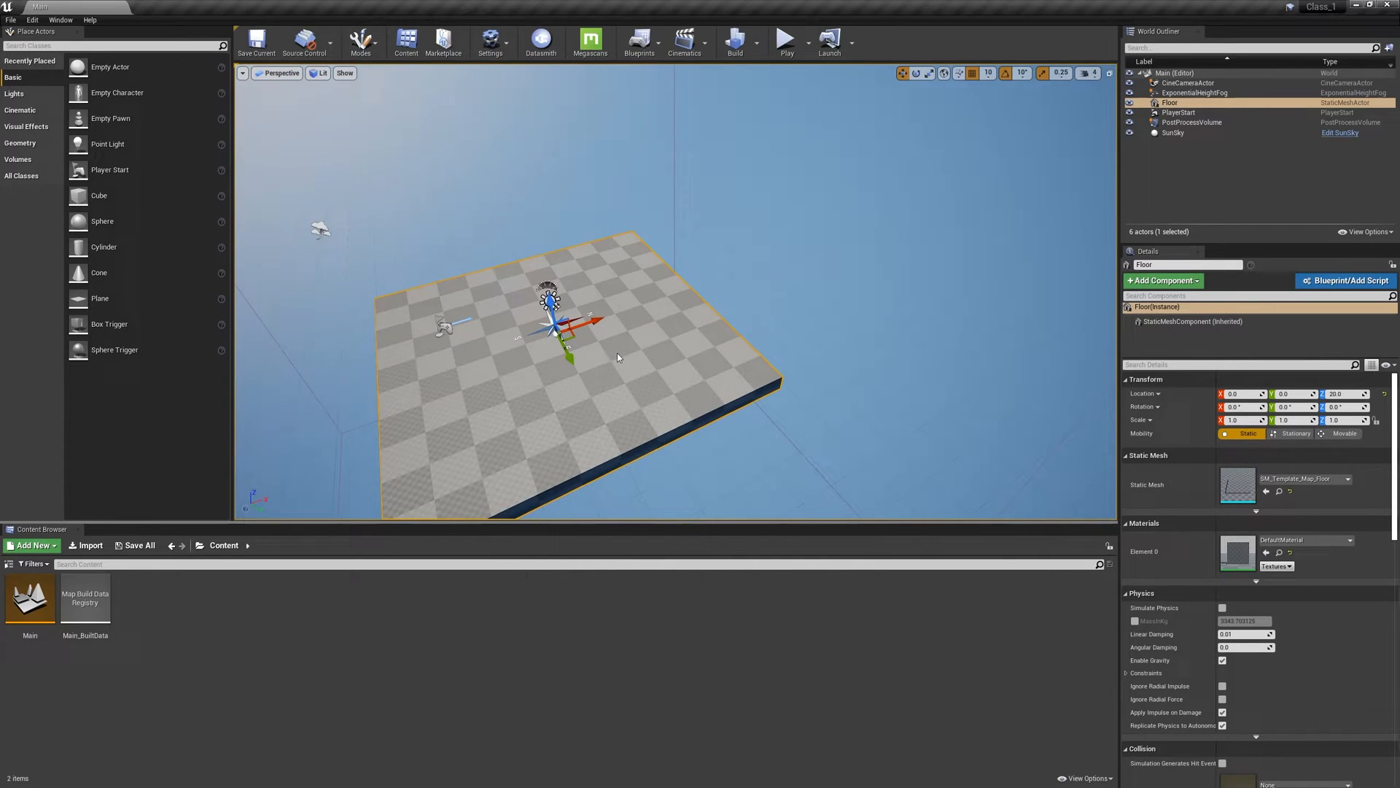
# Step: Orbit the viewport to inspect the blank level's floor
pyautogui.moveTo(615, 357); pyautogui.dragTo(714, 321)
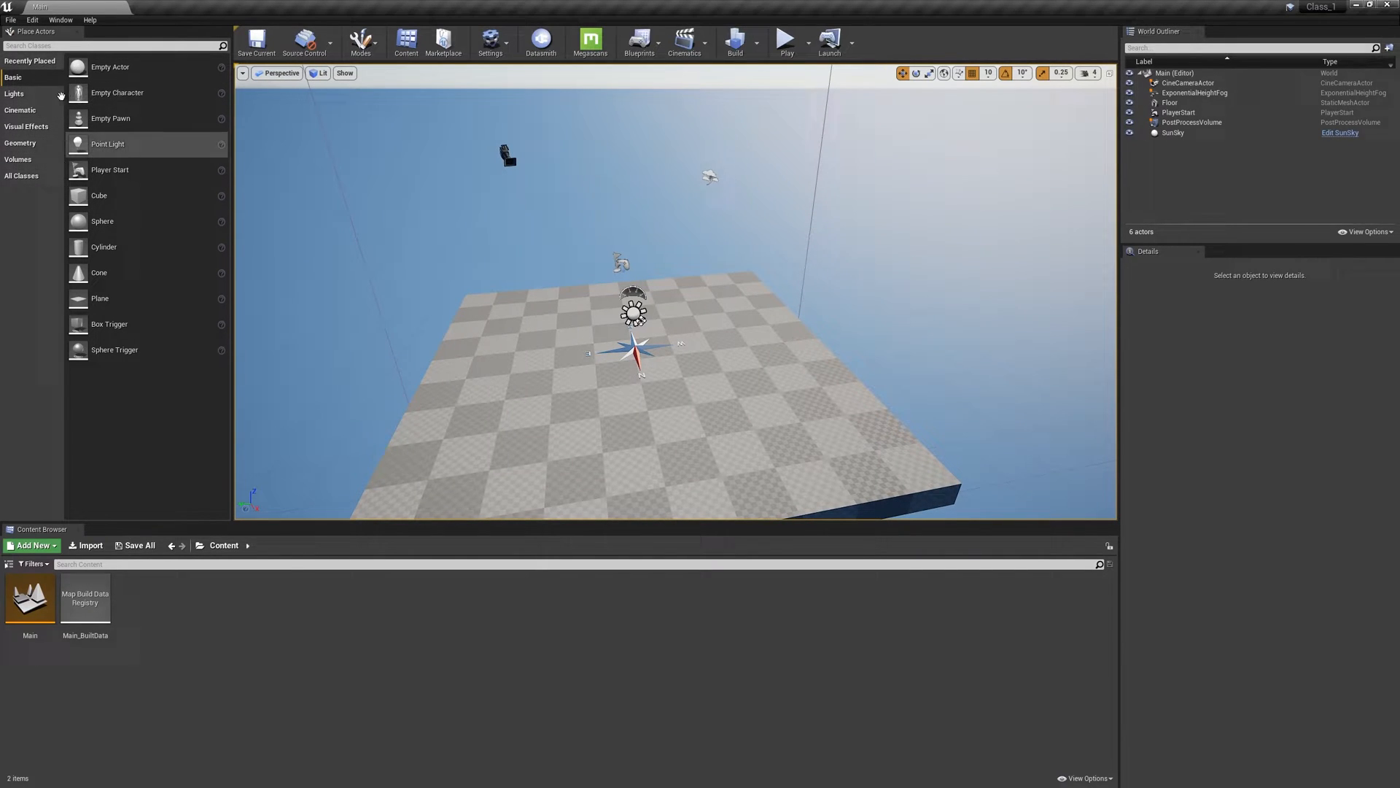
# Step: Place a Point Light from the Lights category just above the checkered floor
pyautogui.click(11, 93)
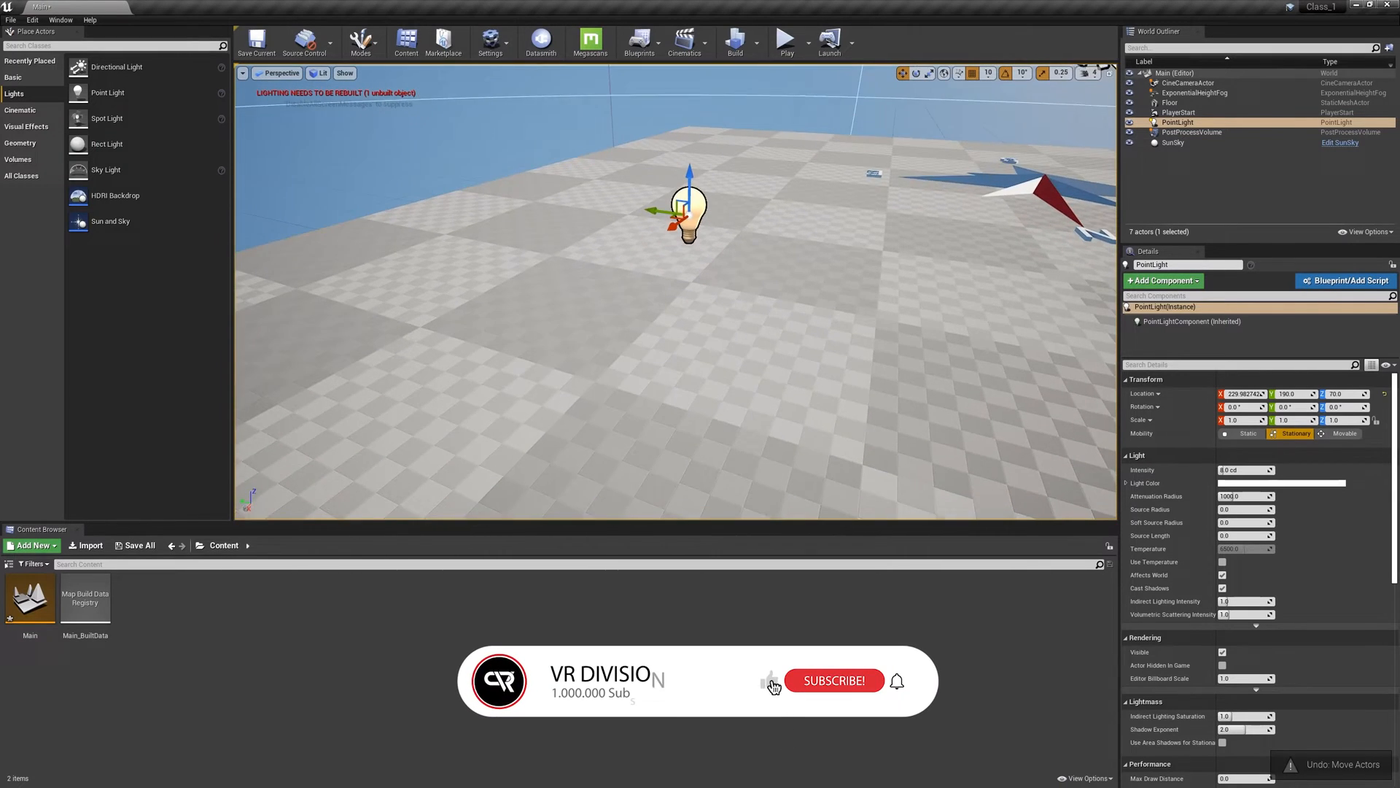
pyautogui.click(834, 679)
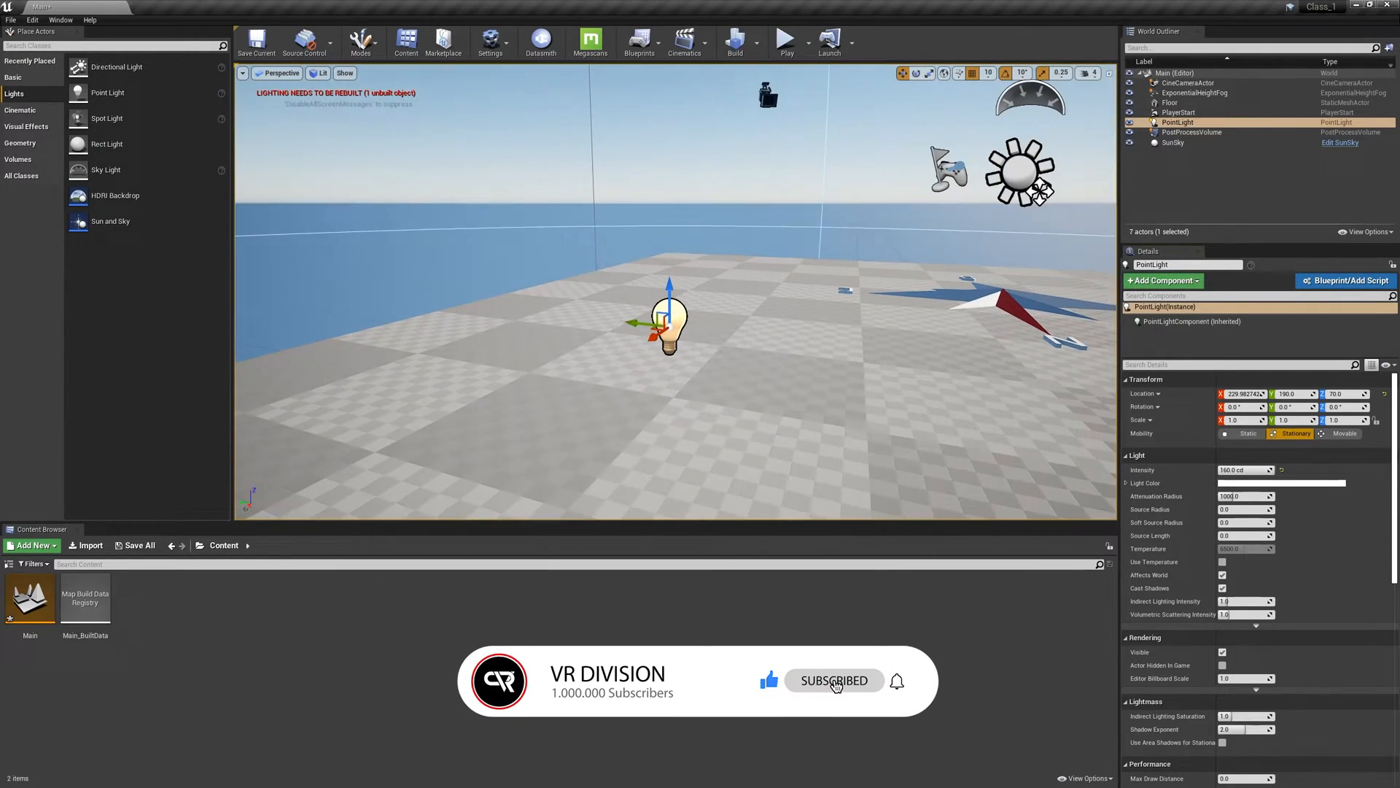
pyautogui.click(1173, 143)
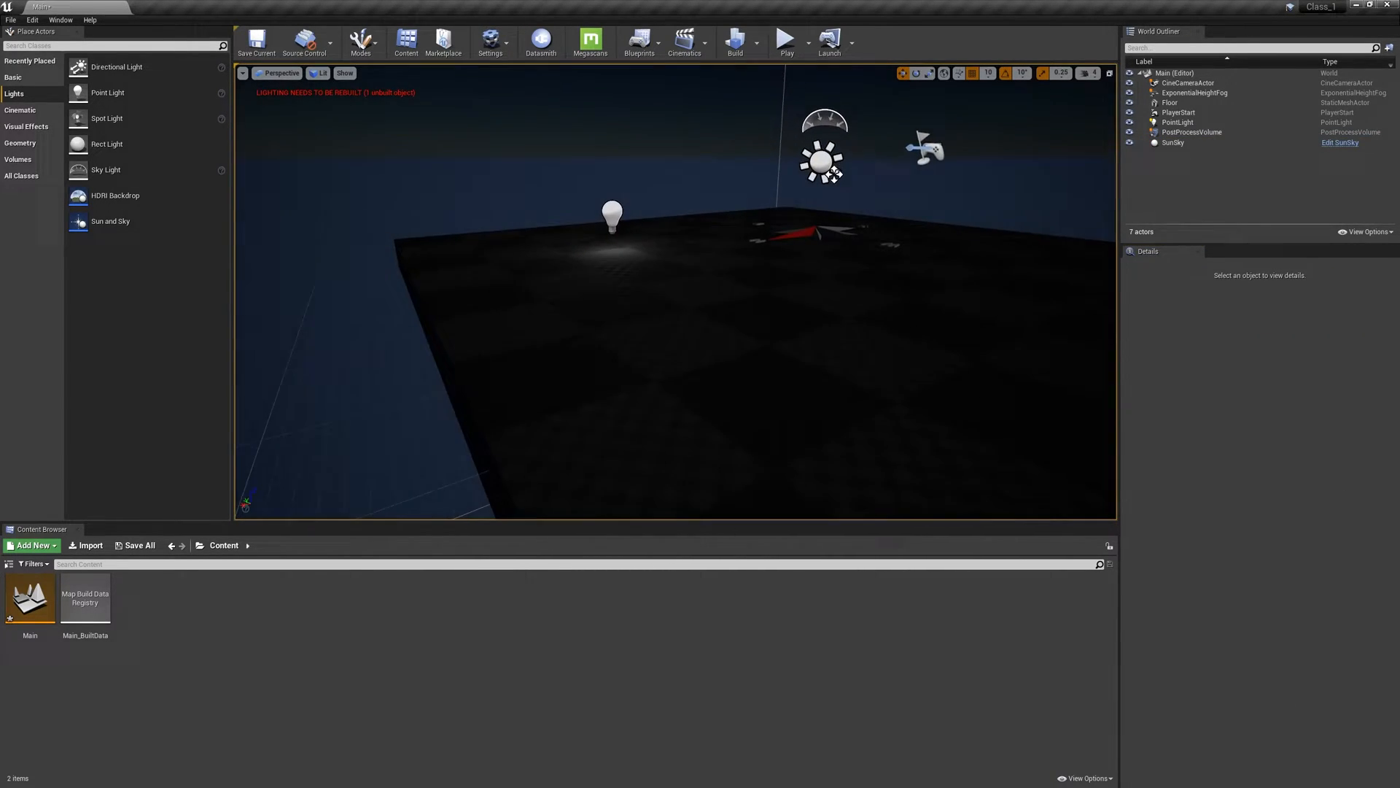
pyautogui.click(612, 216)
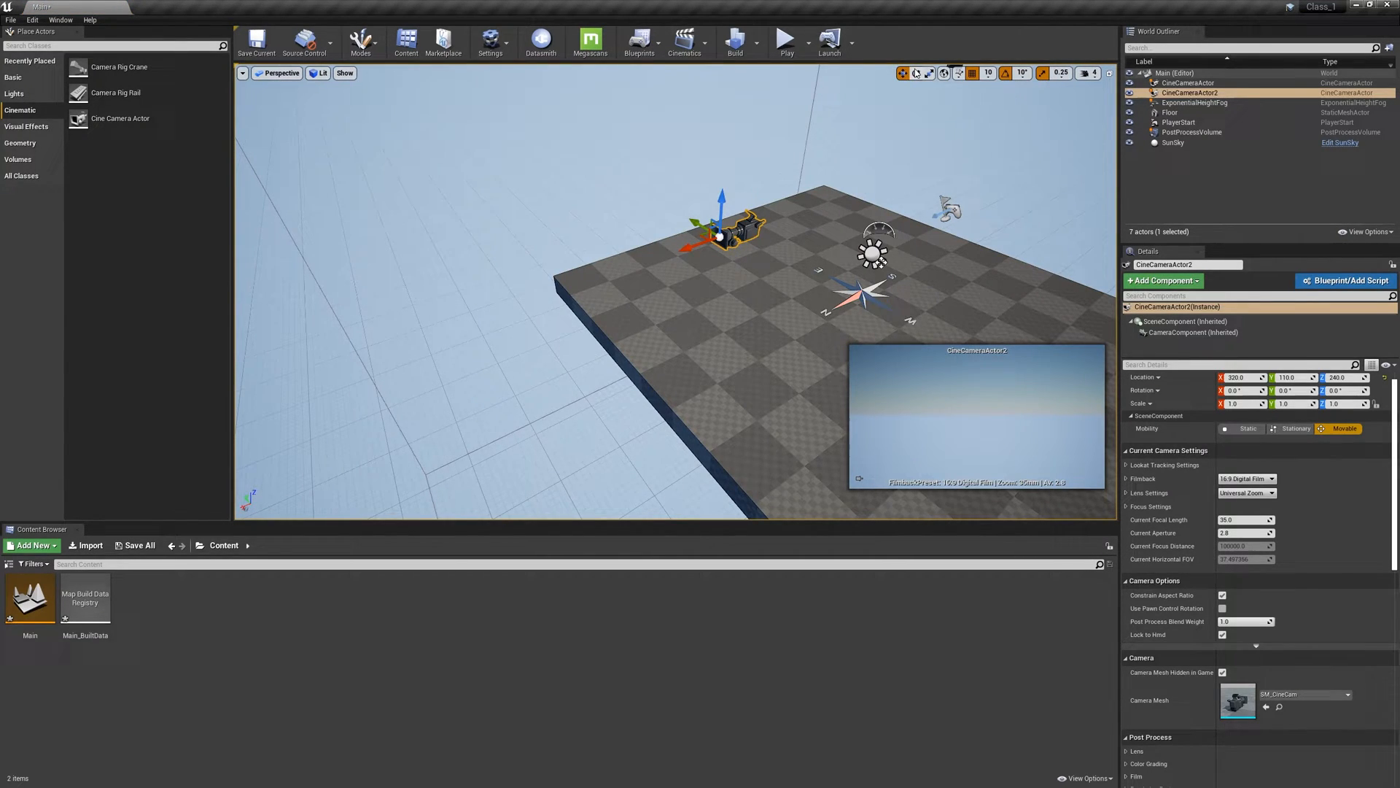
pyautogui.moveTo(945, 73)
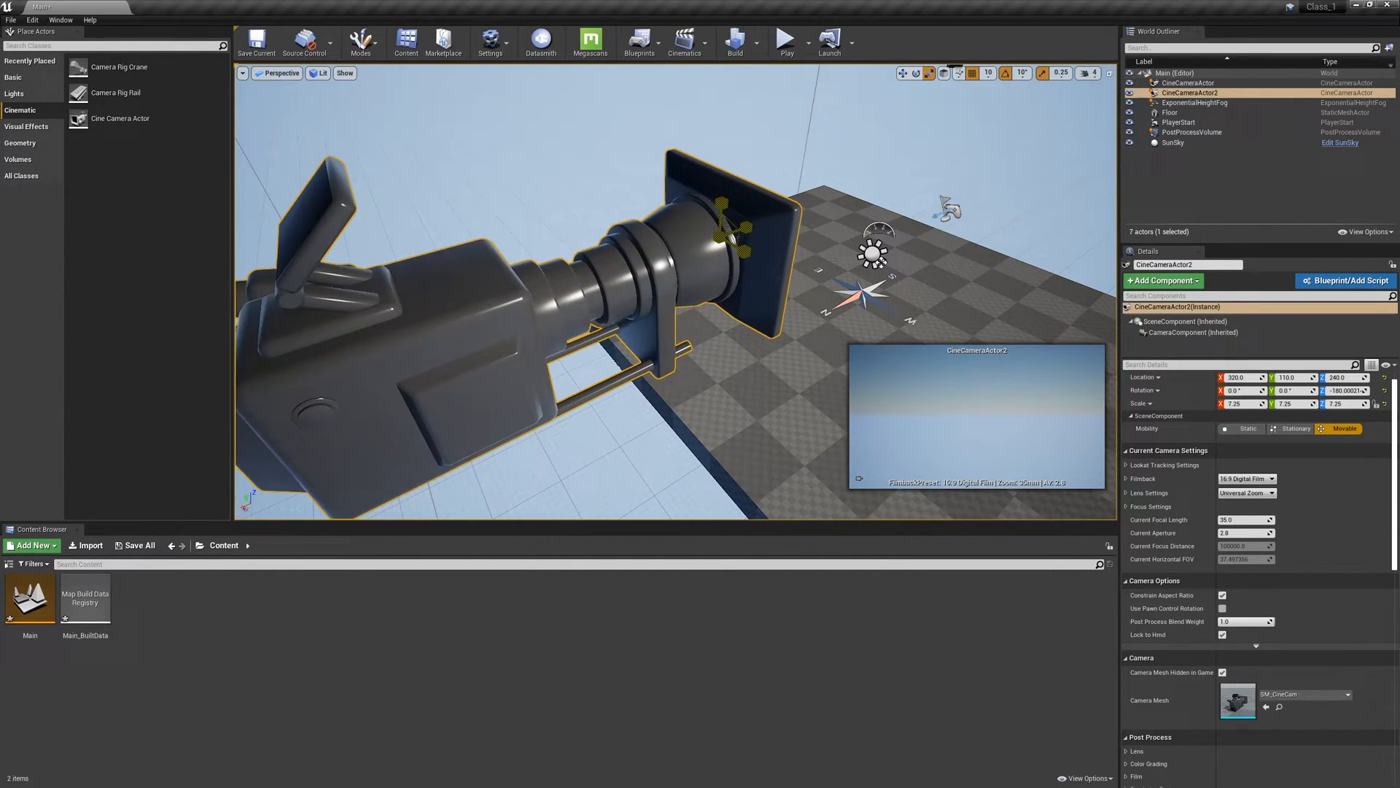
# Step: Undo to remove the enlarged cine camera from the level
pyautogui.press('ctrl+z')
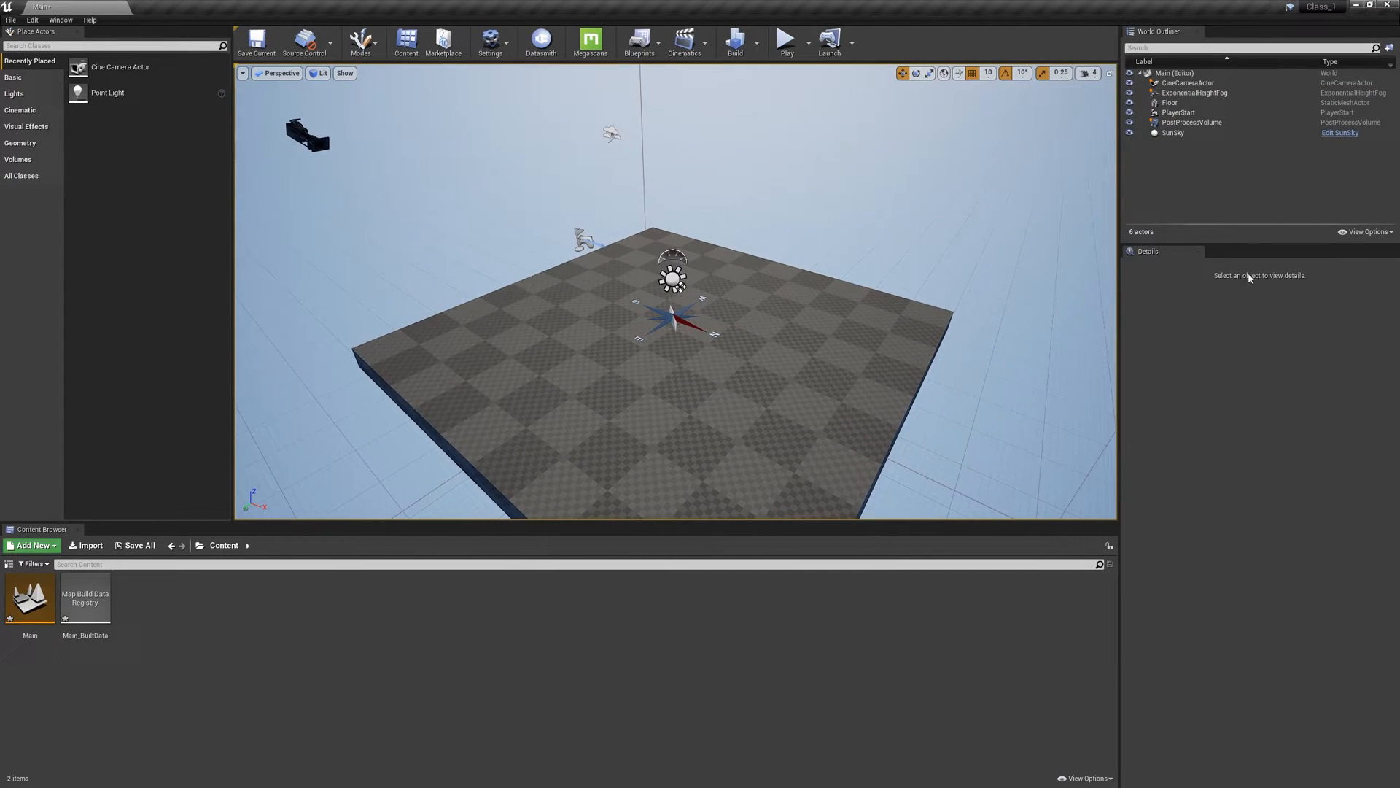
# Step: Place a point light over the floor and set its Intensity to 160.0 cd
pyautogui.click(1179, 102)
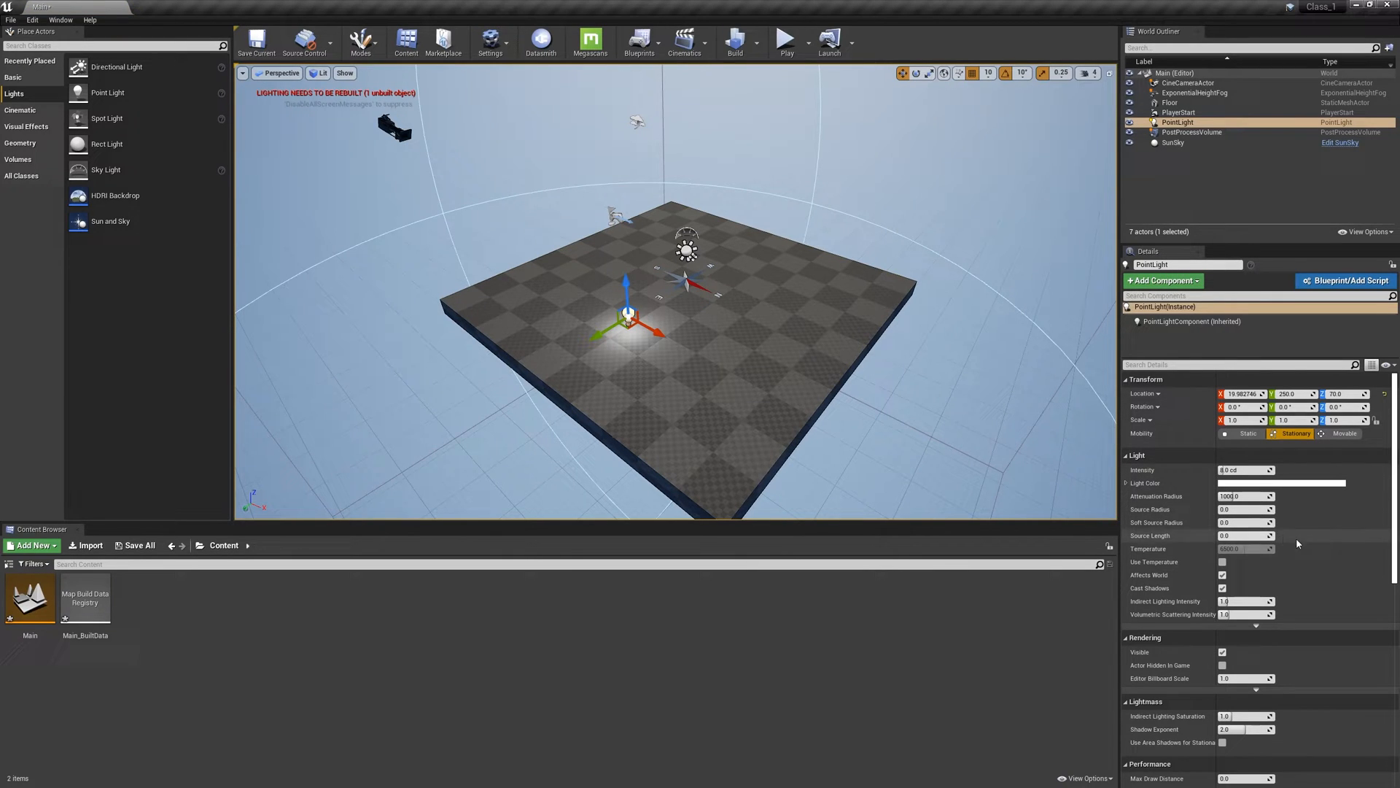
pyautogui.click(1187, 81)
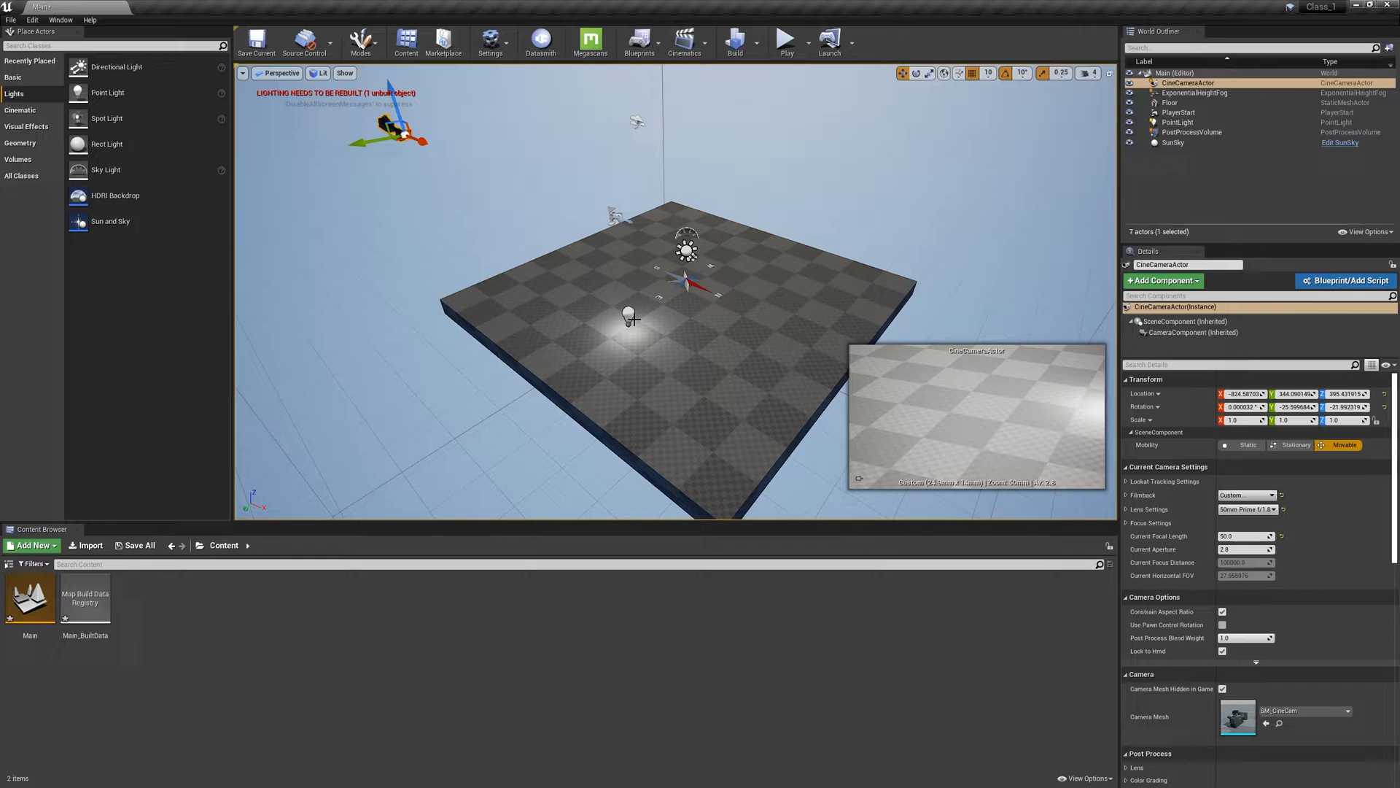
pyautogui.click(1178, 122)
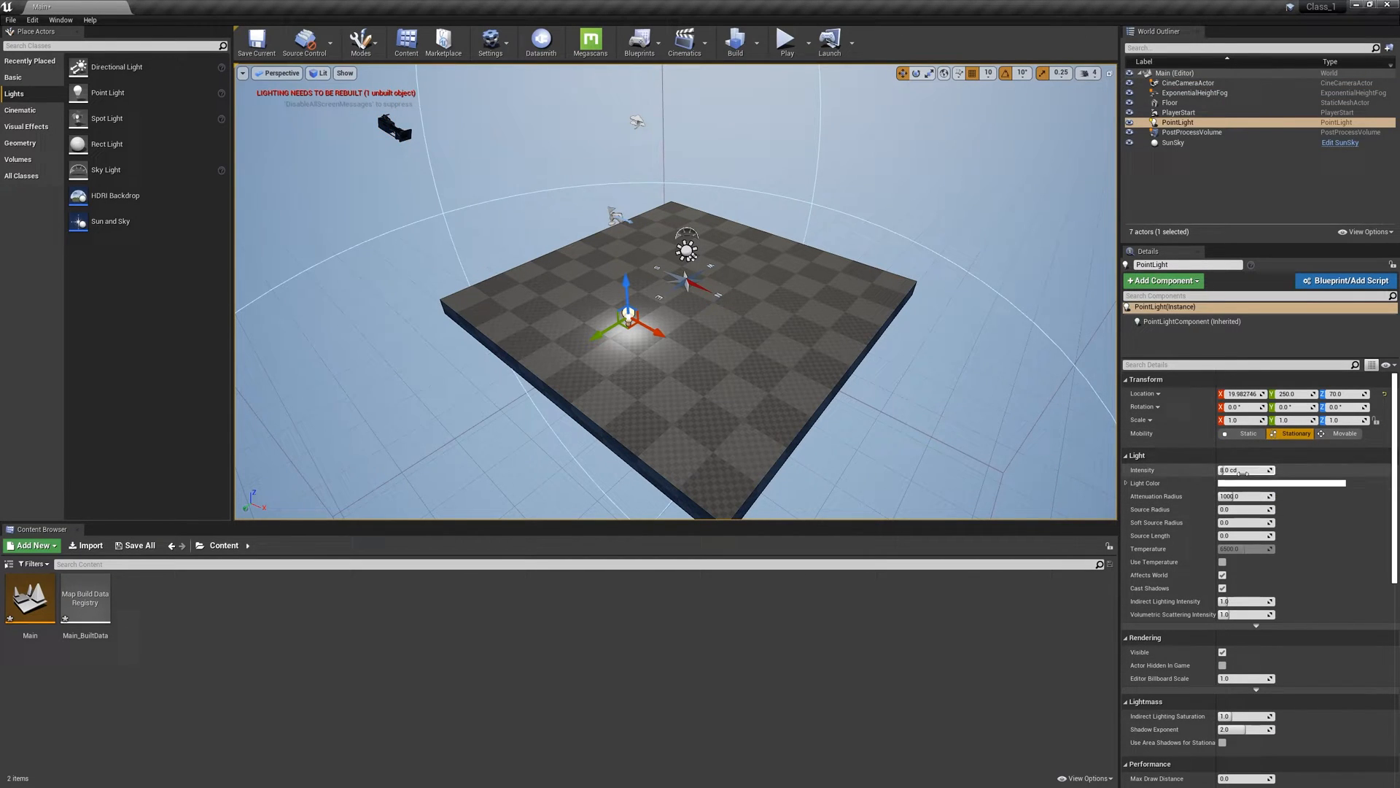
pyautogui.write('160.0')
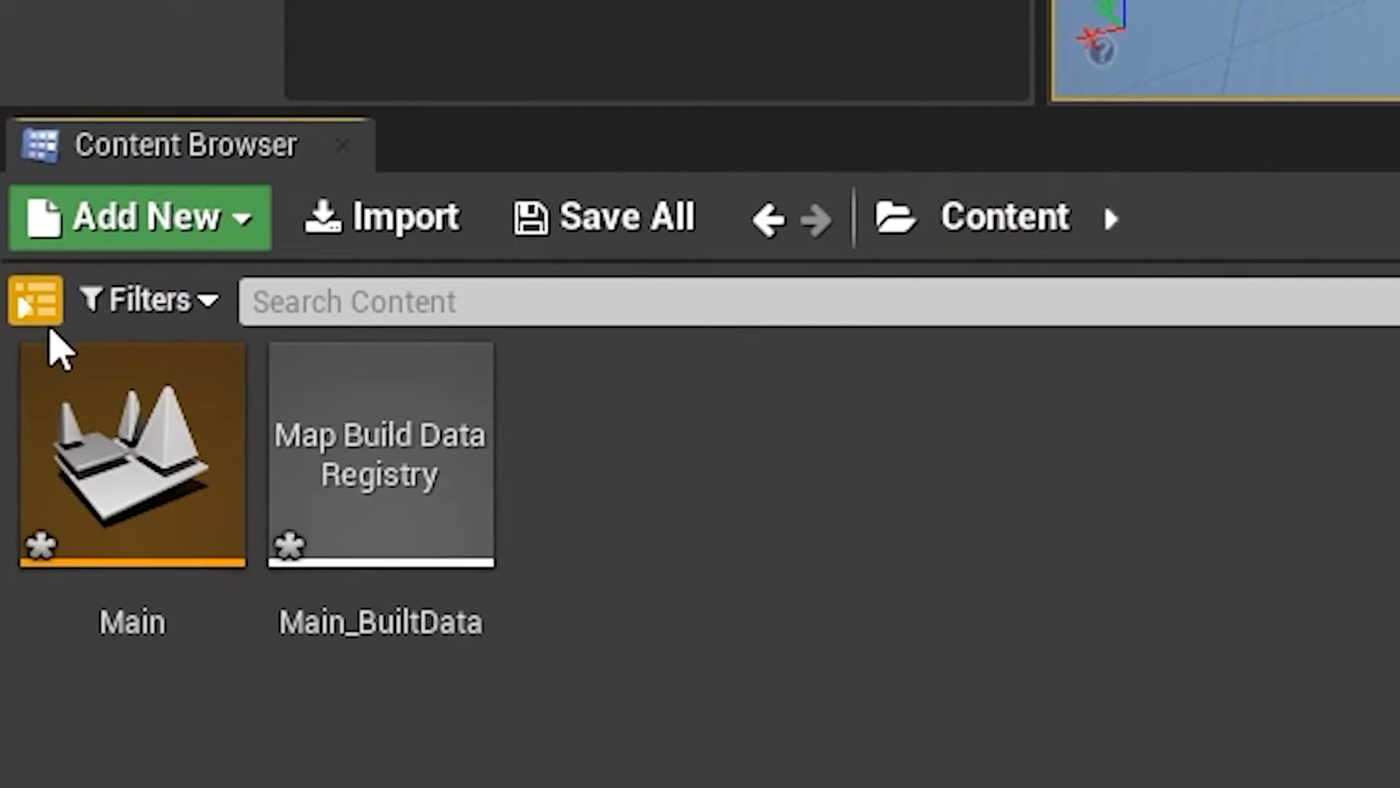
pyautogui.moveTo(35, 311)
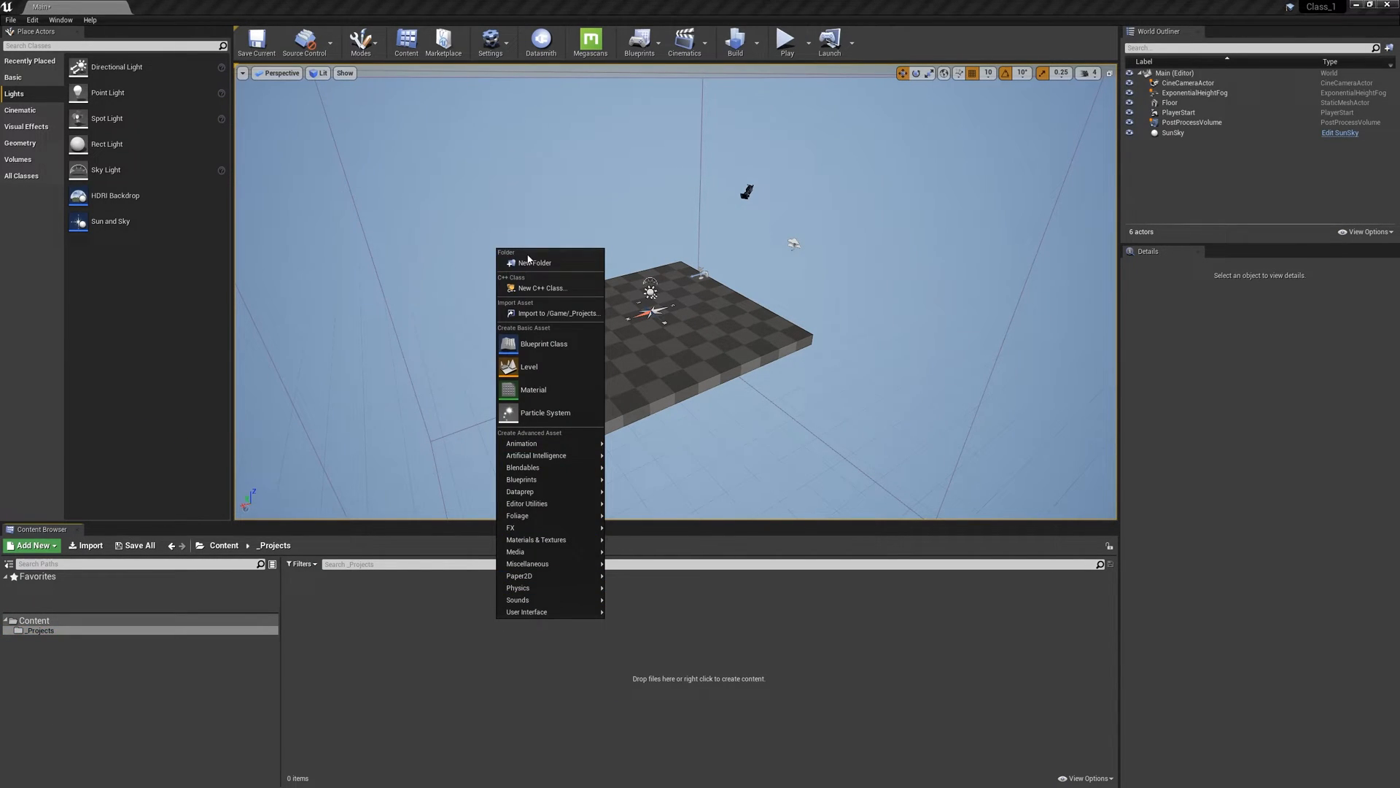
# Step: Create folder Class_1 in _Projects with a DT folder inside, and open DT
pyautogui.click(535, 262)
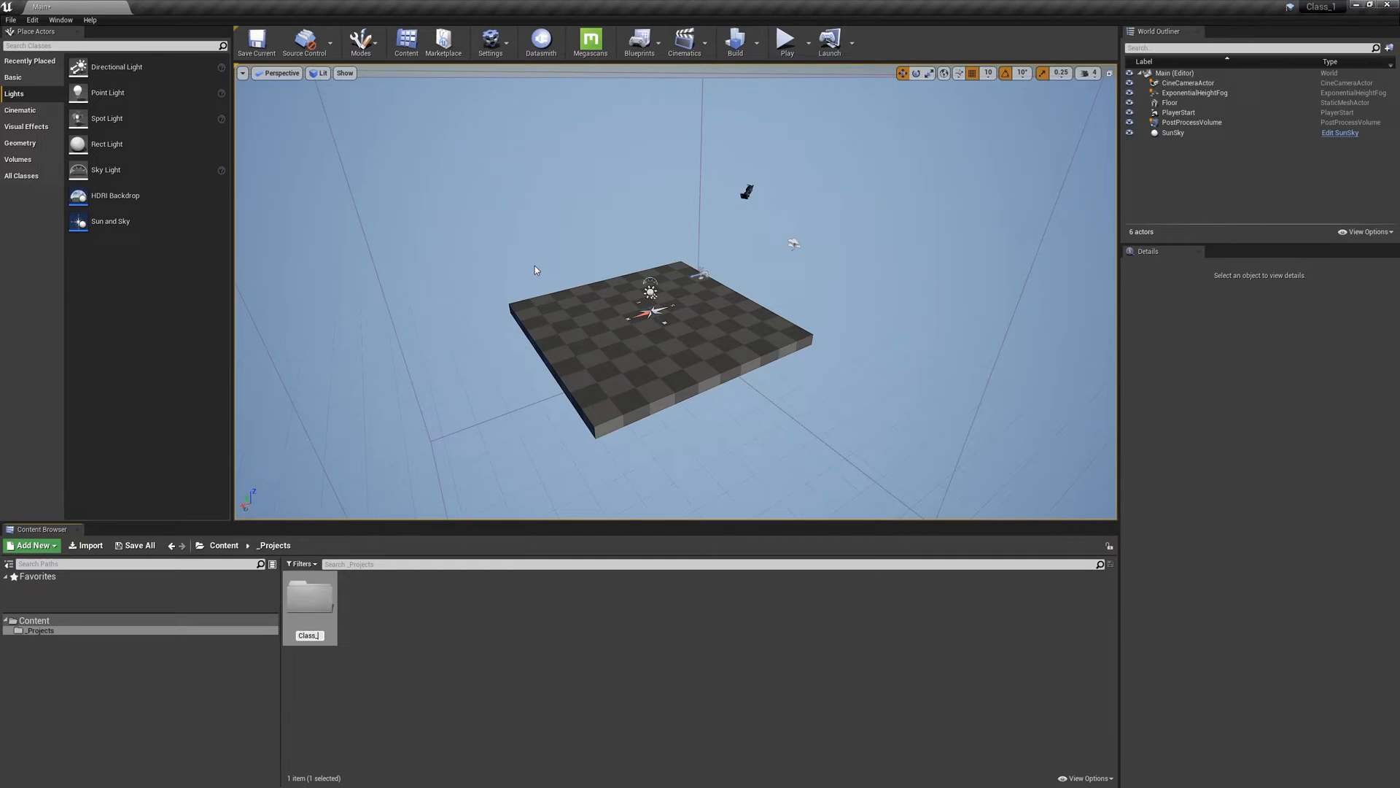
pyautogui.doubleClick(309, 598)
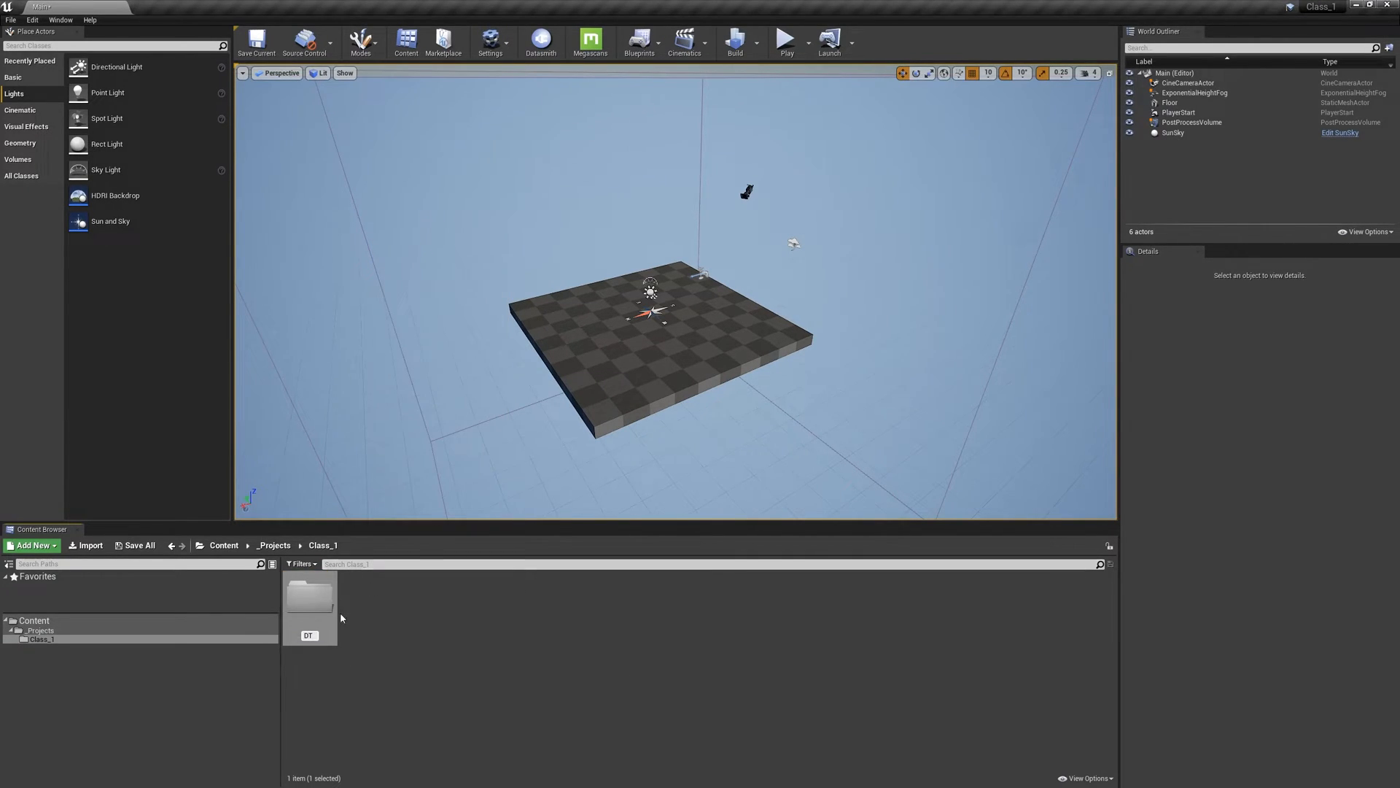
pyautogui.click(38, 648)
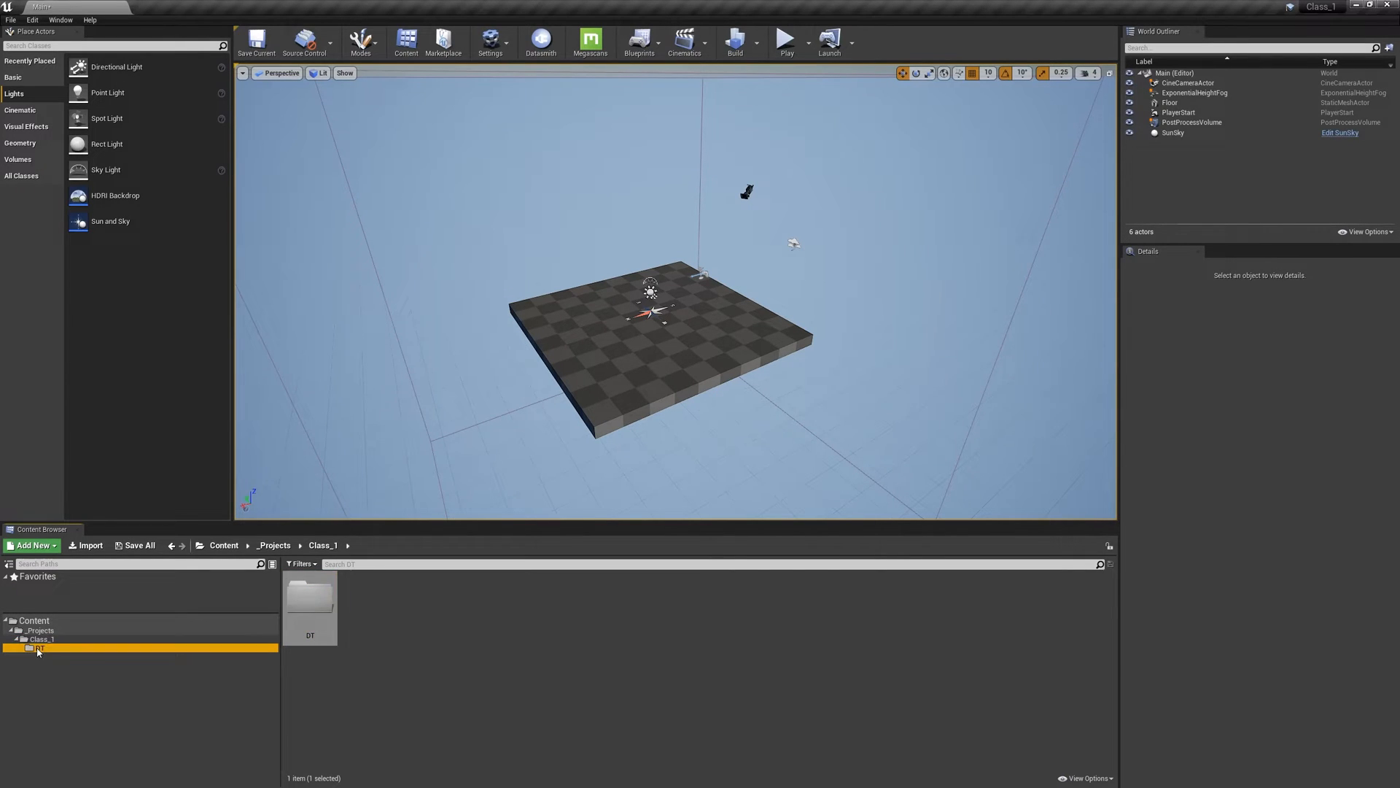
pyautogui.doubleClick(310, 607)
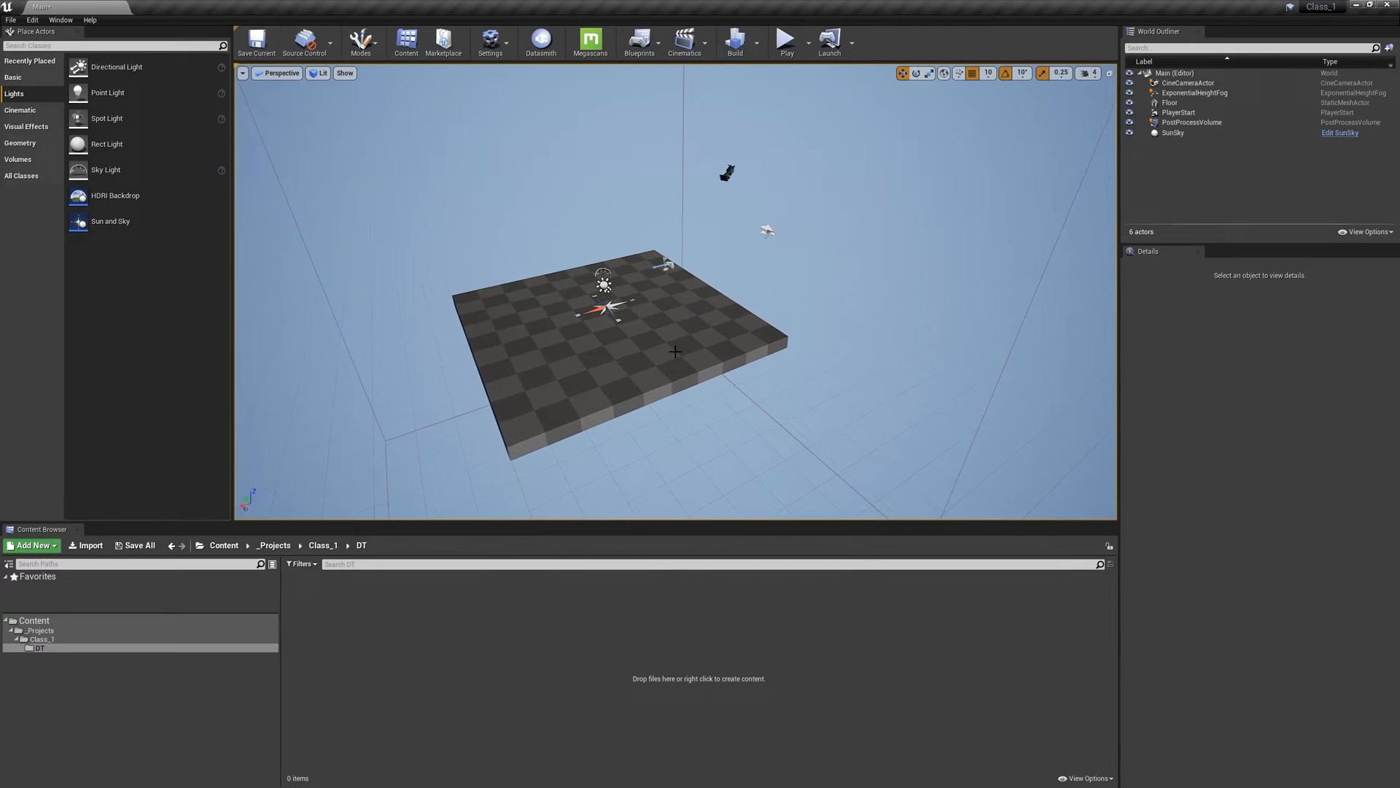
# Step: Start a new empty level and begin a Datasmith import targeting the DT folder
pyautogui.click(1175, 82)
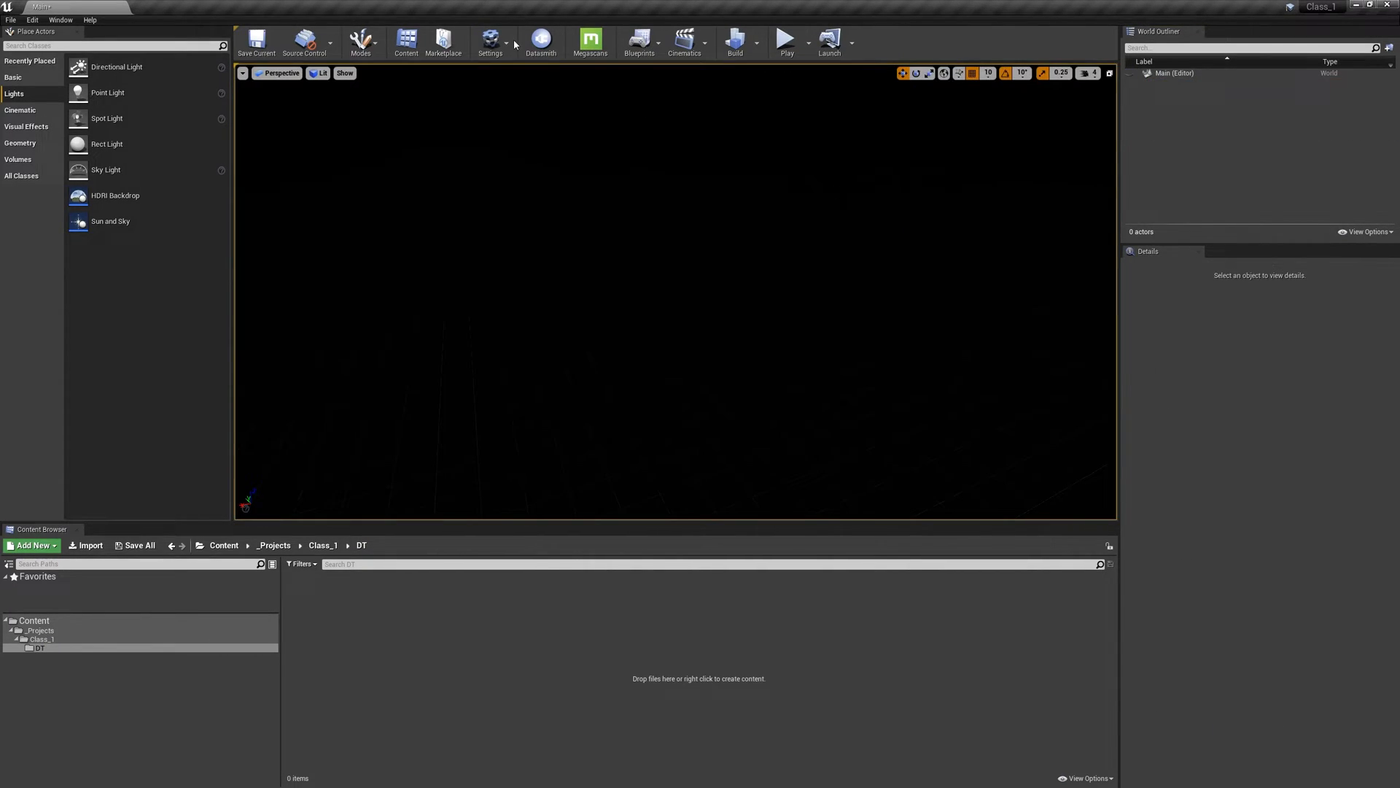
pyautogui.click(542, 38)
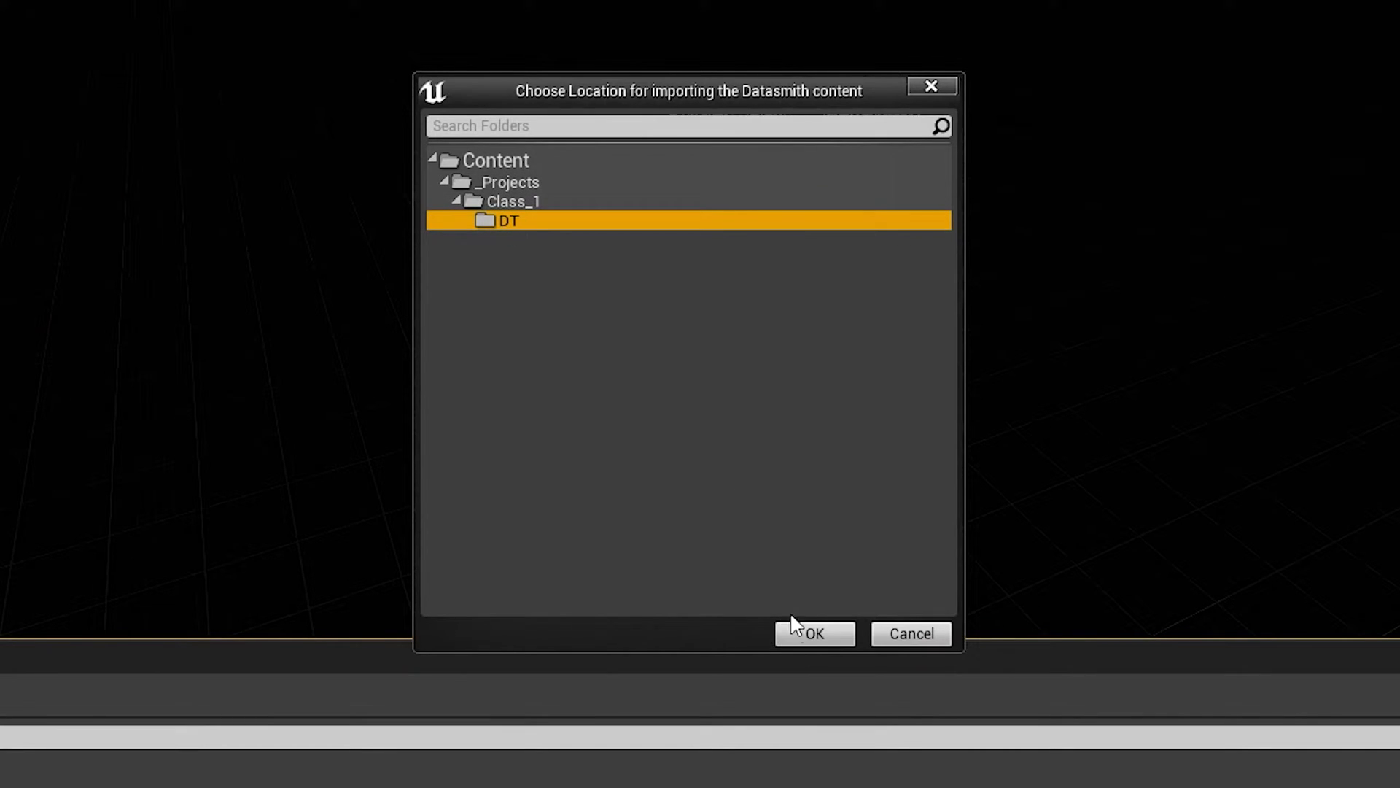
# Step: Import Apartment_01_Arch into DT with geometry only and Max Lightmap Resolution 64
pyautogui.click(813, 633)
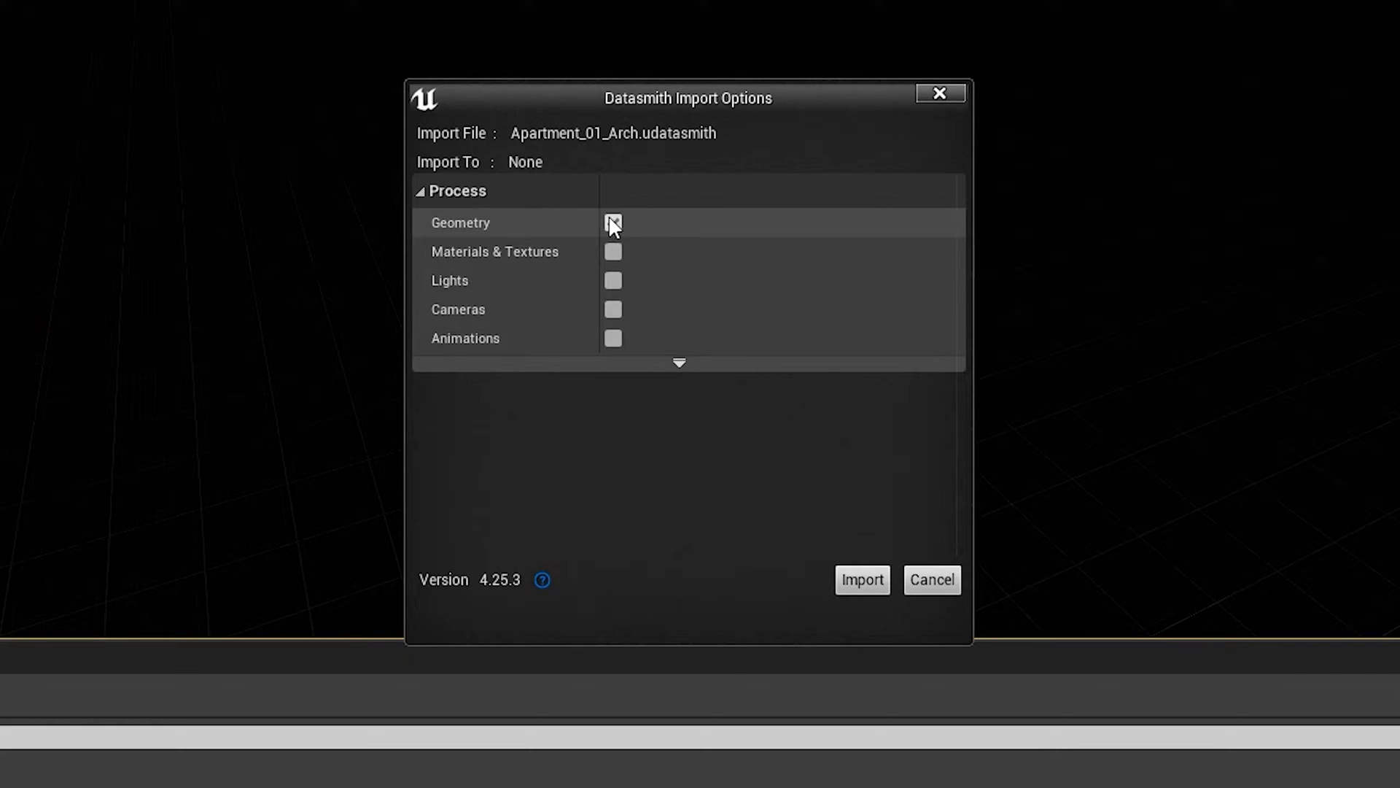
pyautogui.click(613, 222)
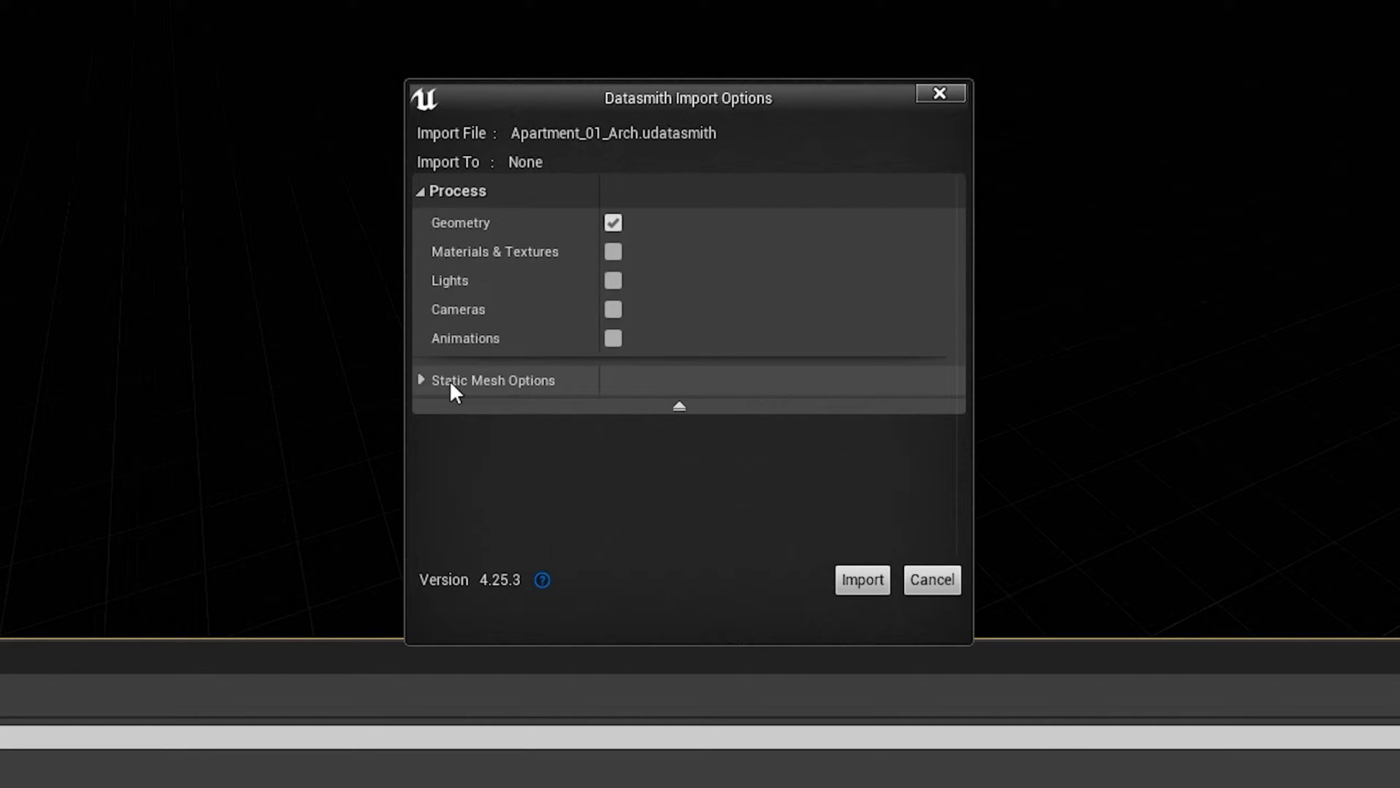
pyautogui.click(420, 379)
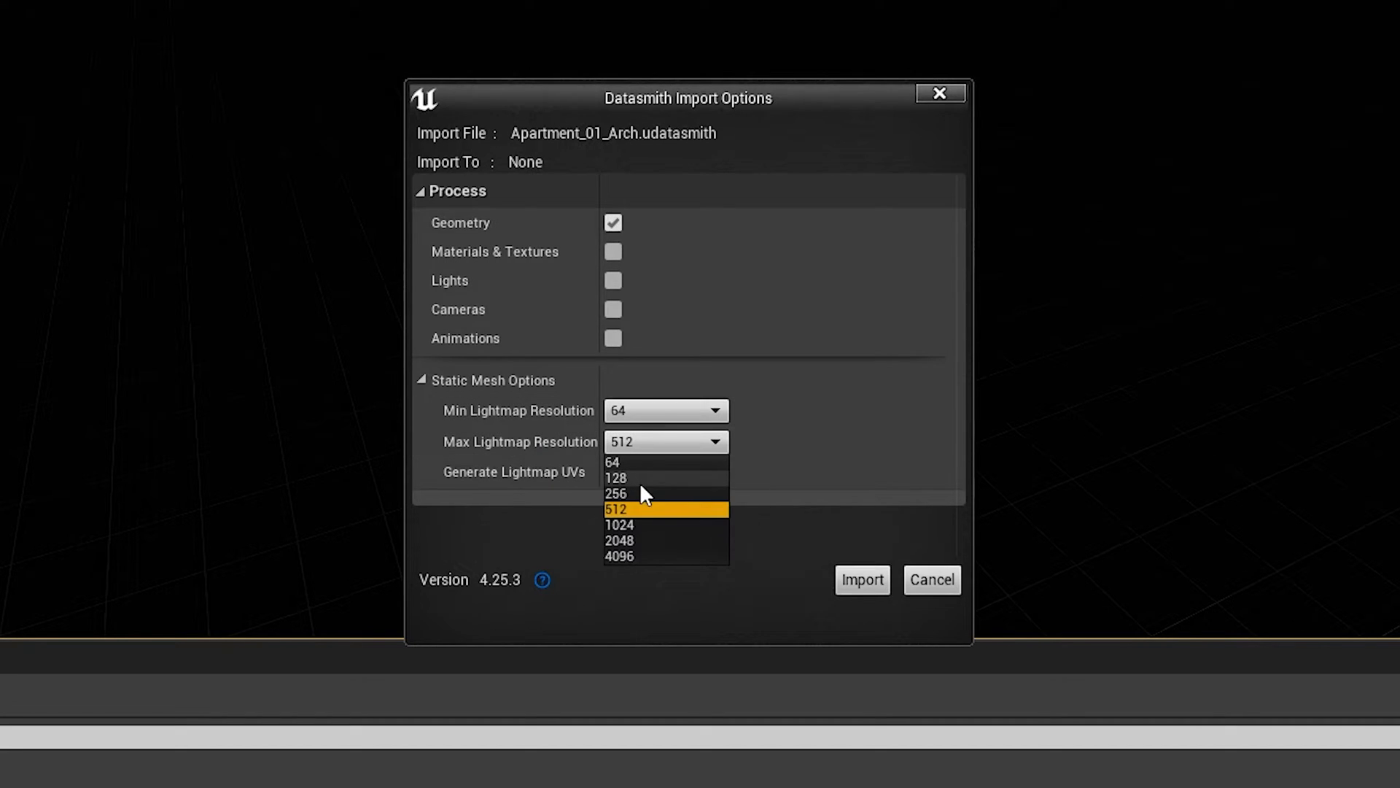
pyautogui.click(616, 460)
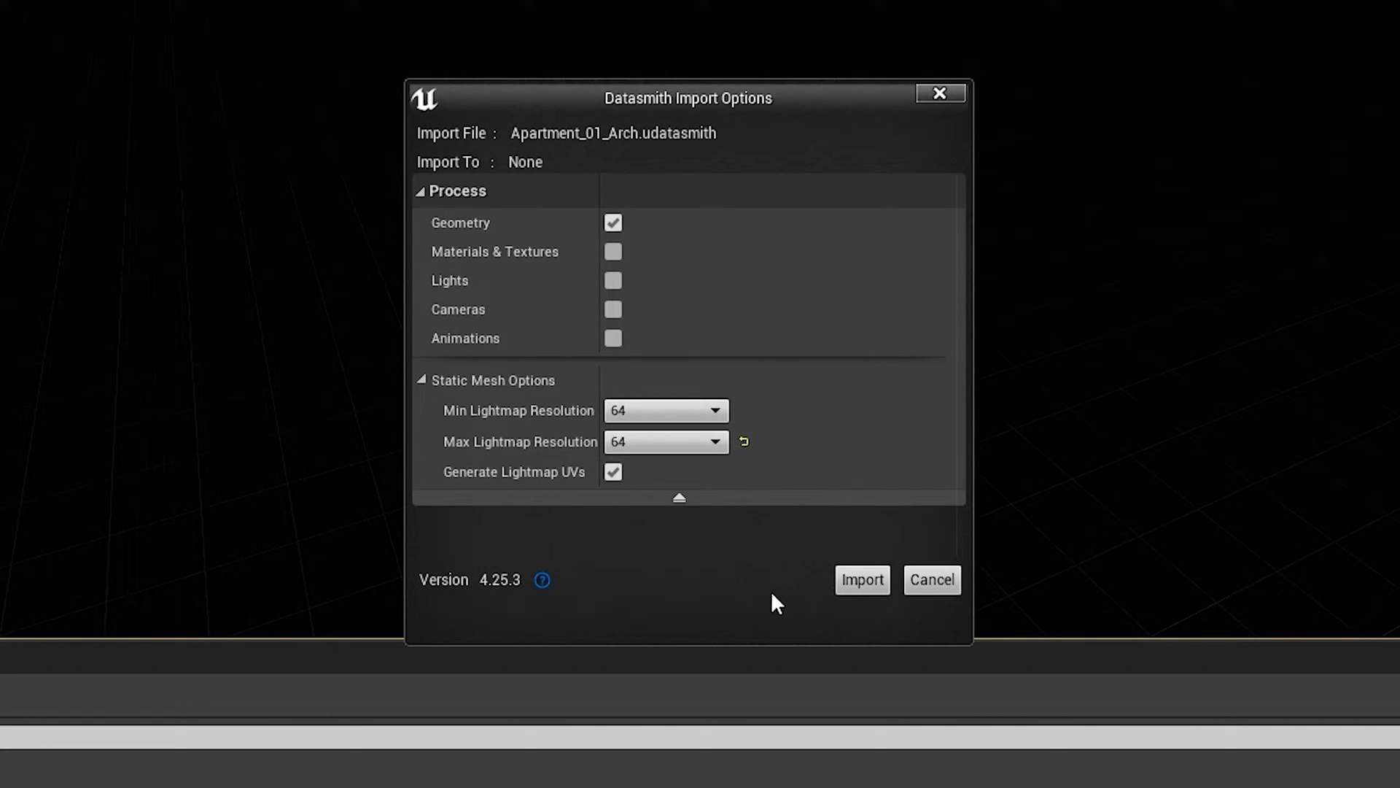
pyautogui.moveTo(802, 525)
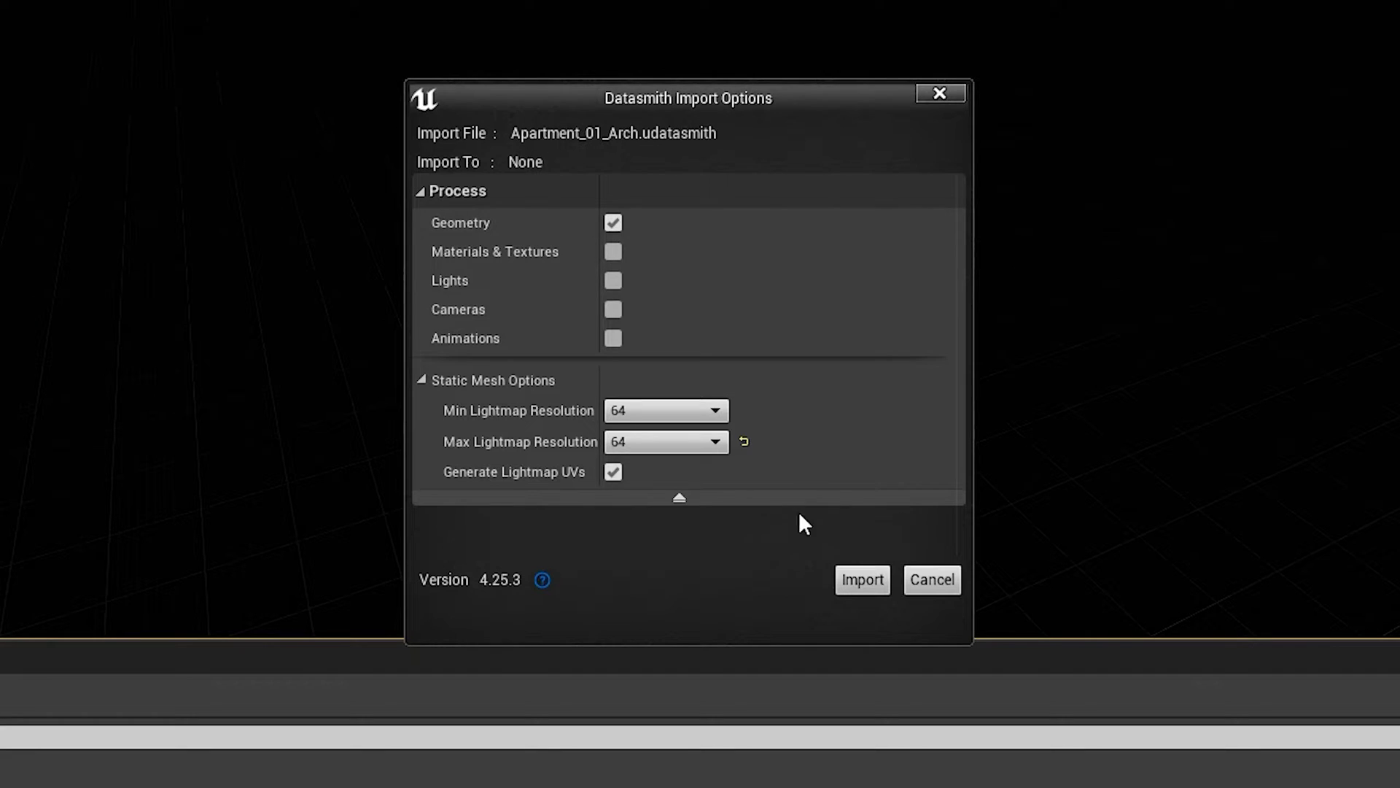
pyautogui.click(862, 580)
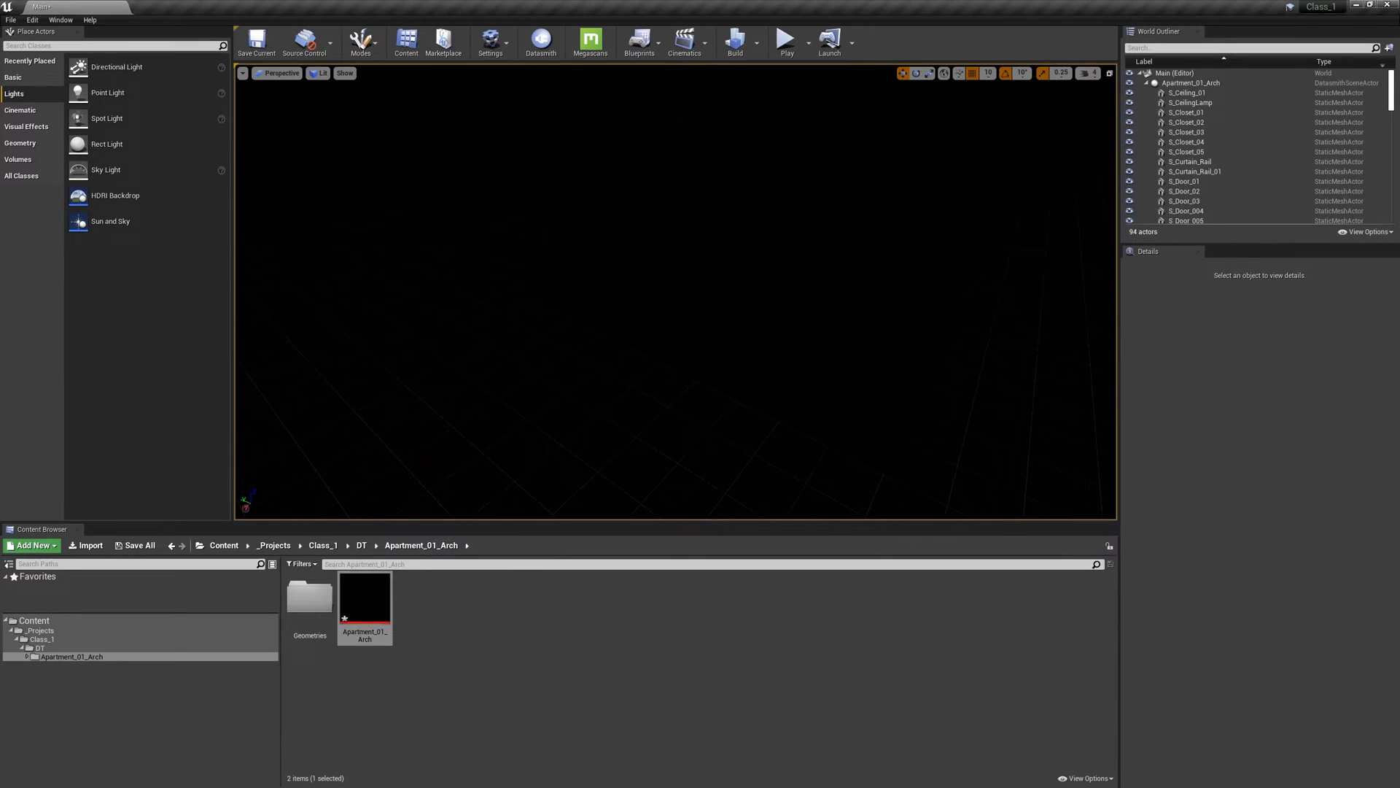
# Step: Drag Directional, Sky and Spot lights from Place Actors into the viewport beside the apartment
pyautogui.click(1186, 93)
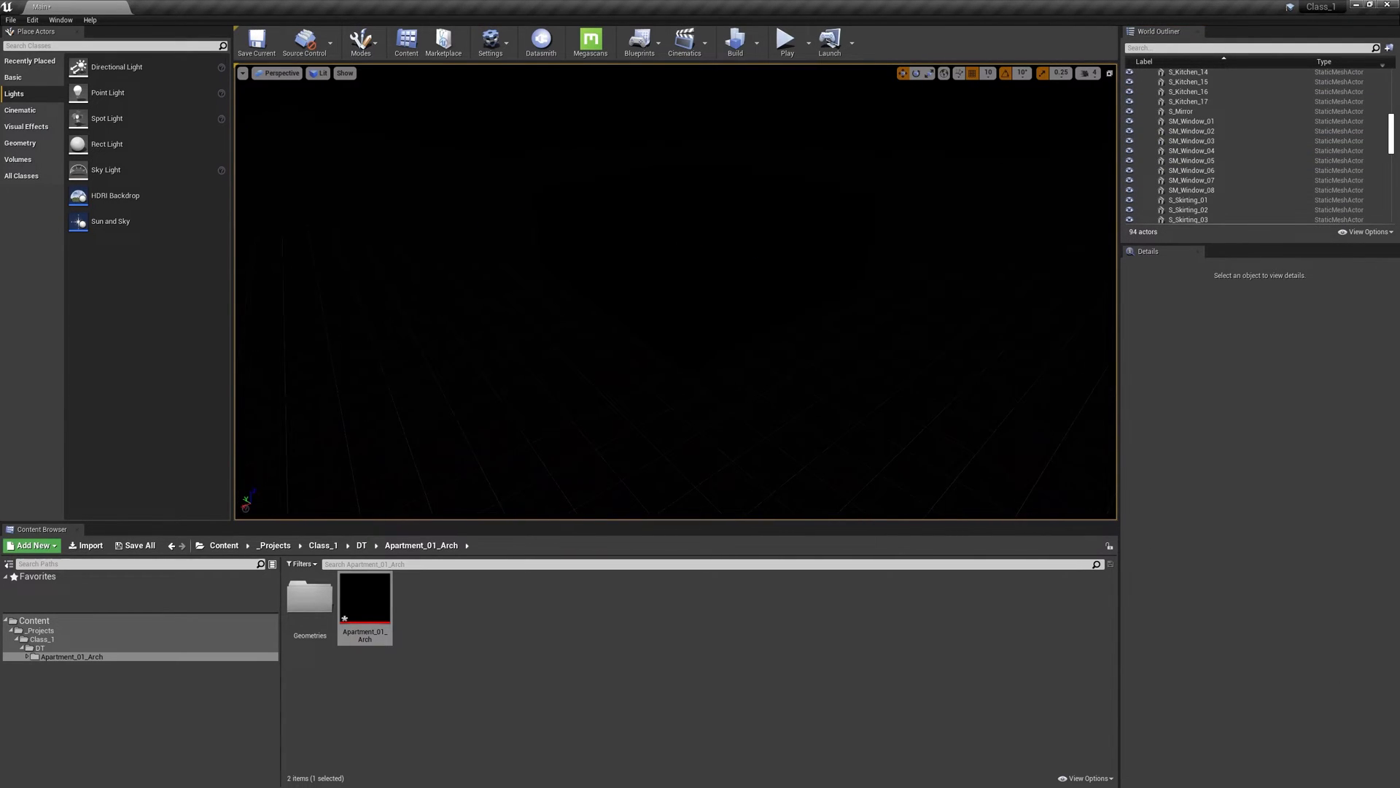
pyautogui.moveTo(97, 70)
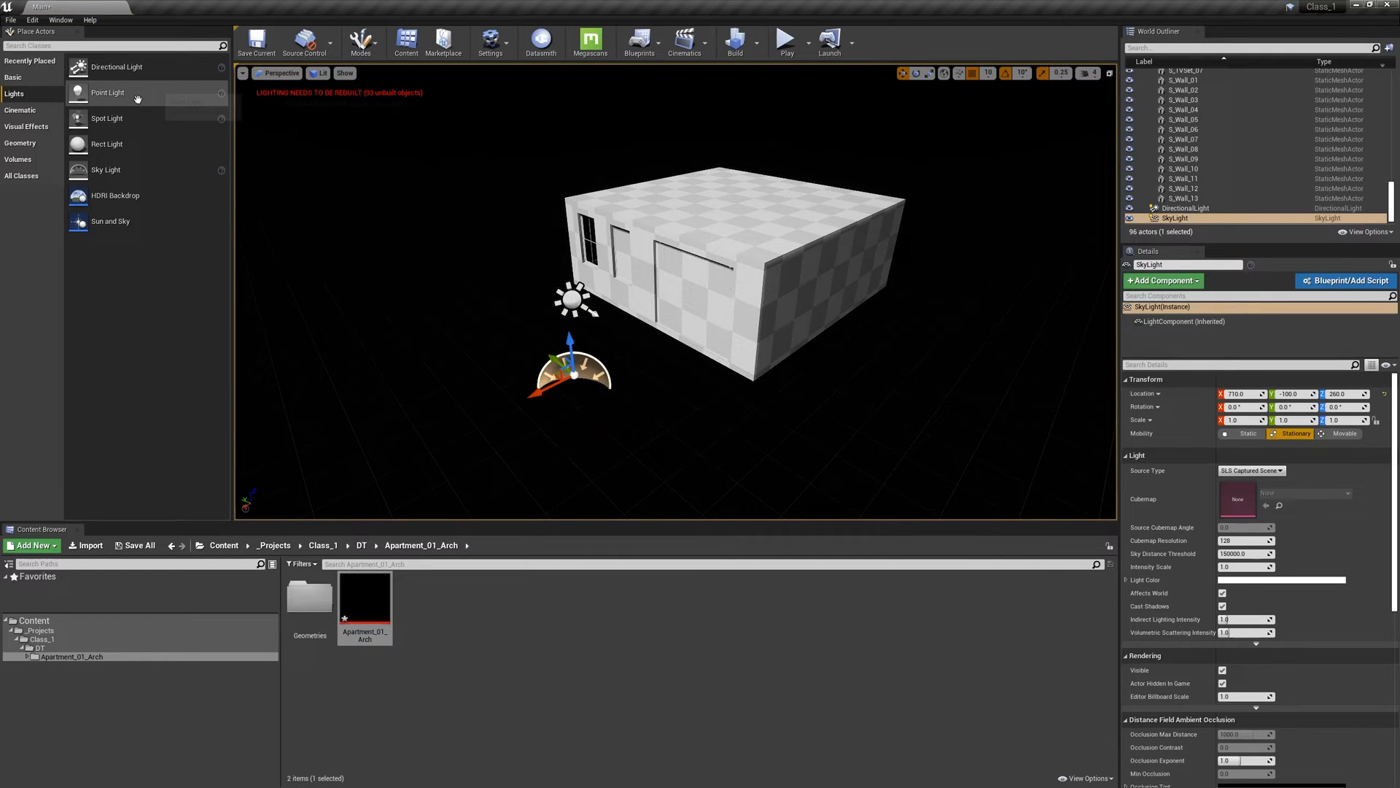
pyautogui.moveTo(140, 137)
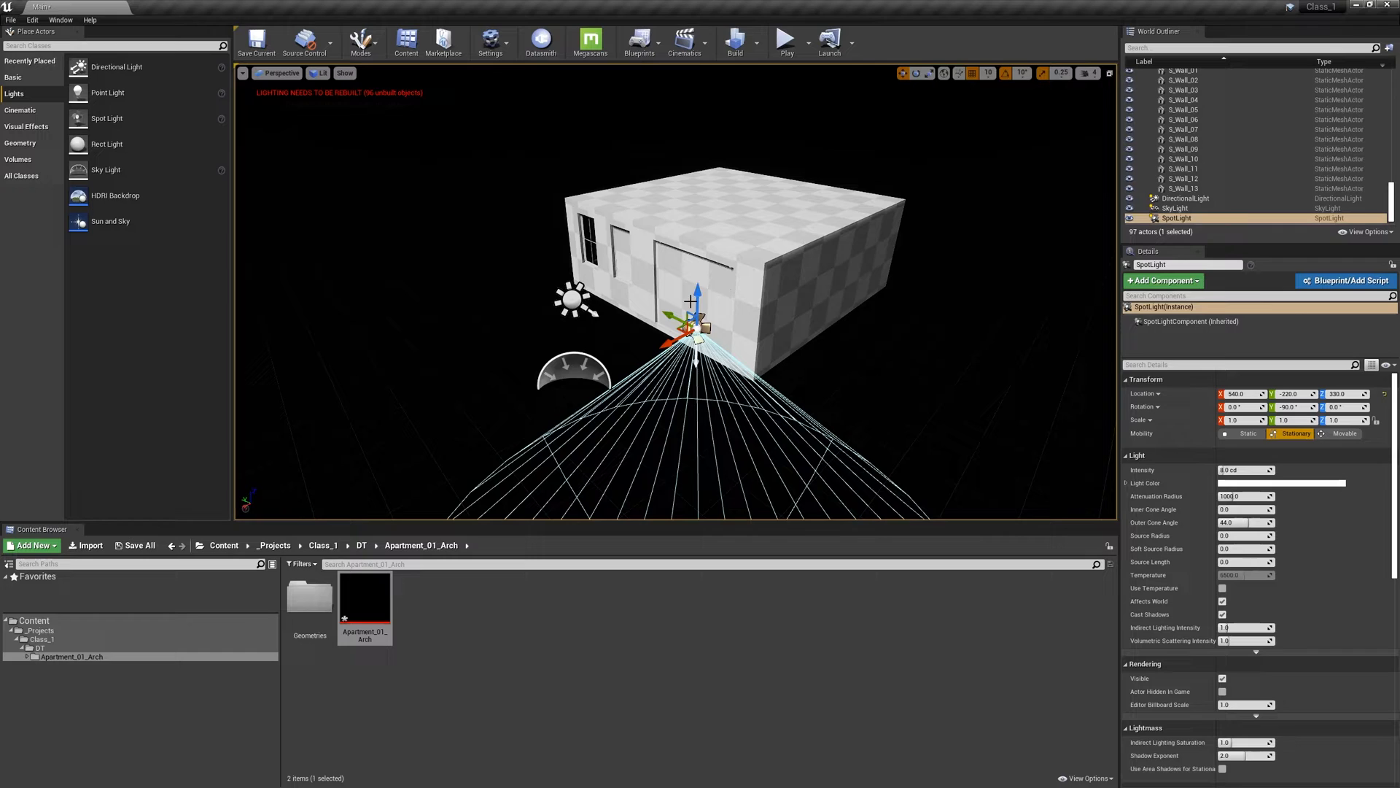
pyautogui.moveTo(694, 331); pyautogui.dragTo(794, 178)
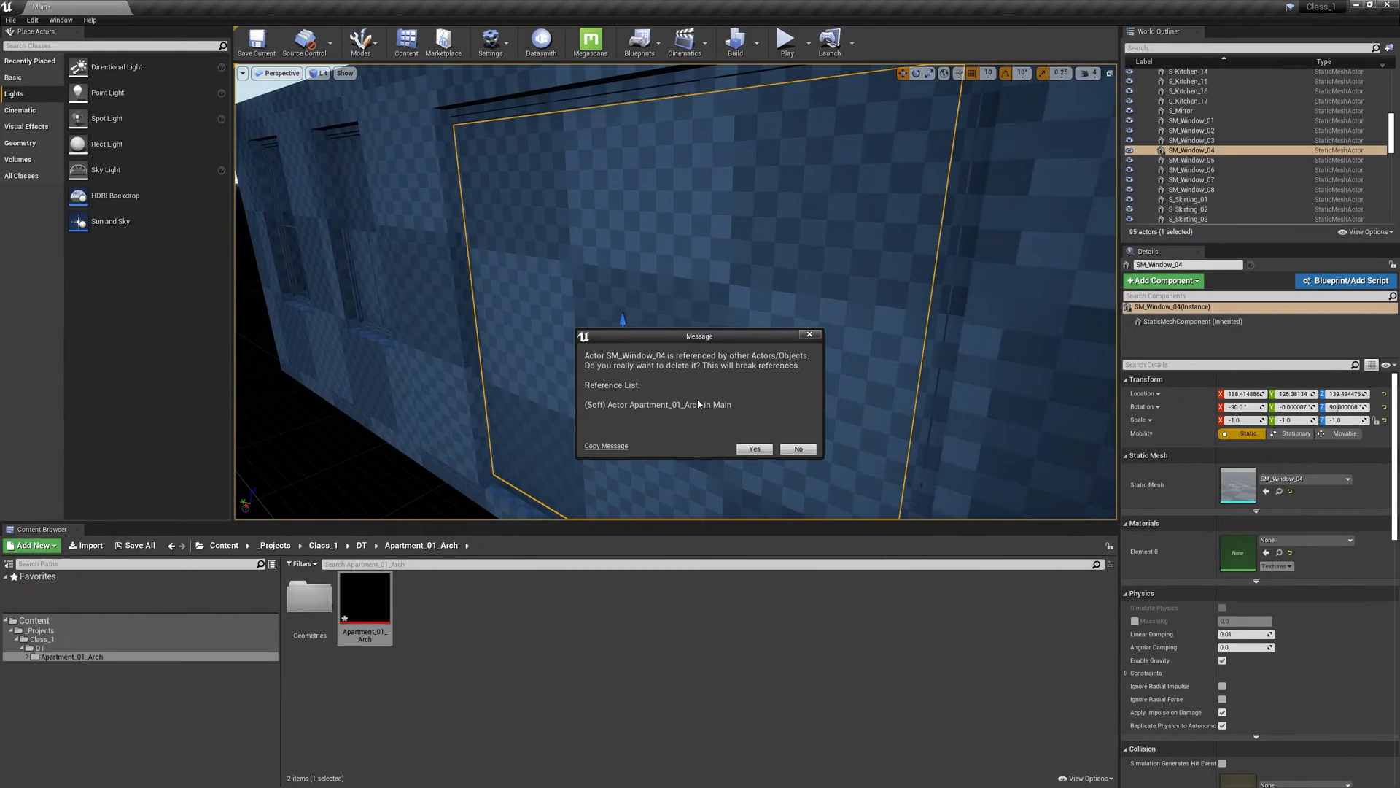
# Step: Confirm deleting SM_Window_04 despite Apartment_01_Arch referencing it
pyautogui.click(754, 449)
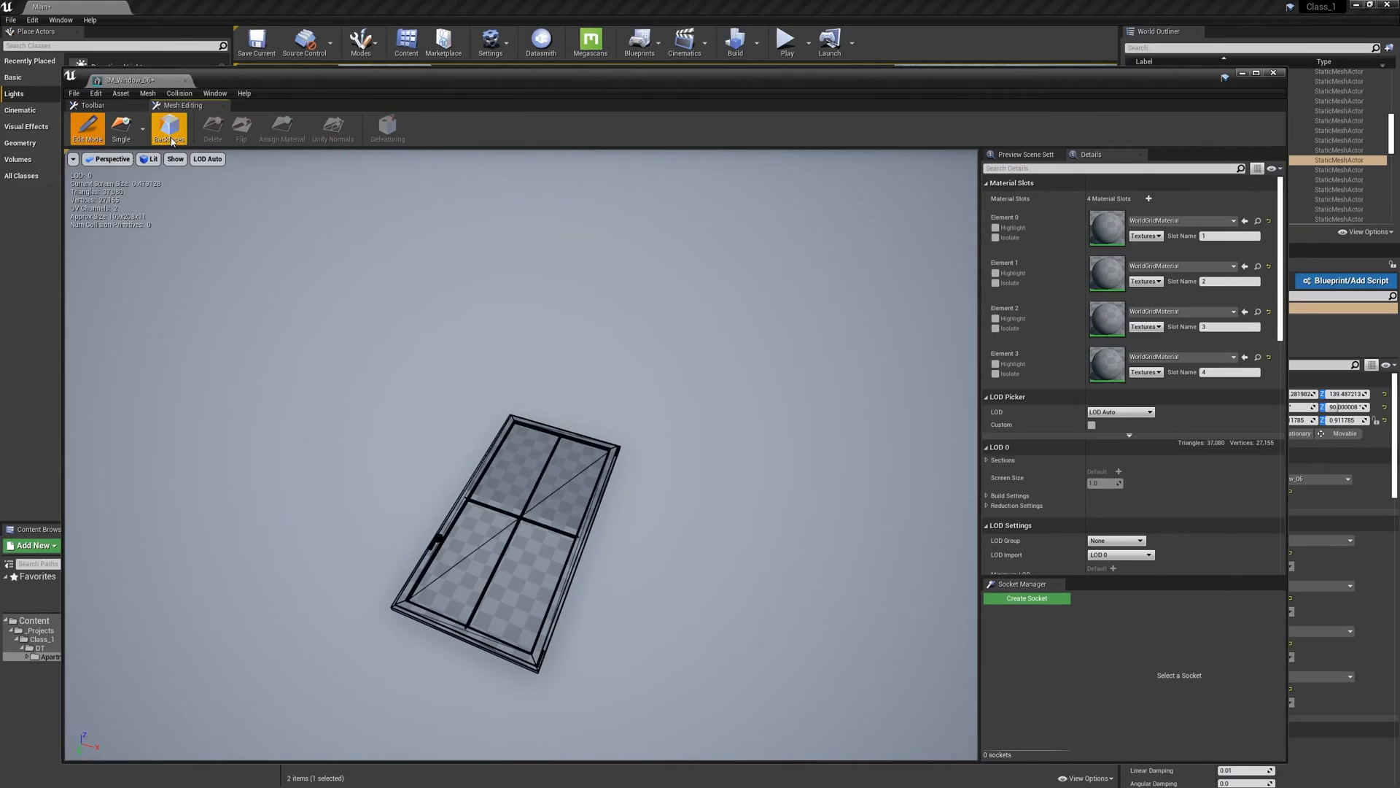
# Step: Close the Static Mesh Editor so a Sun and Sky actor can be placed inside the apartment
pyautogui.click(169, 125)
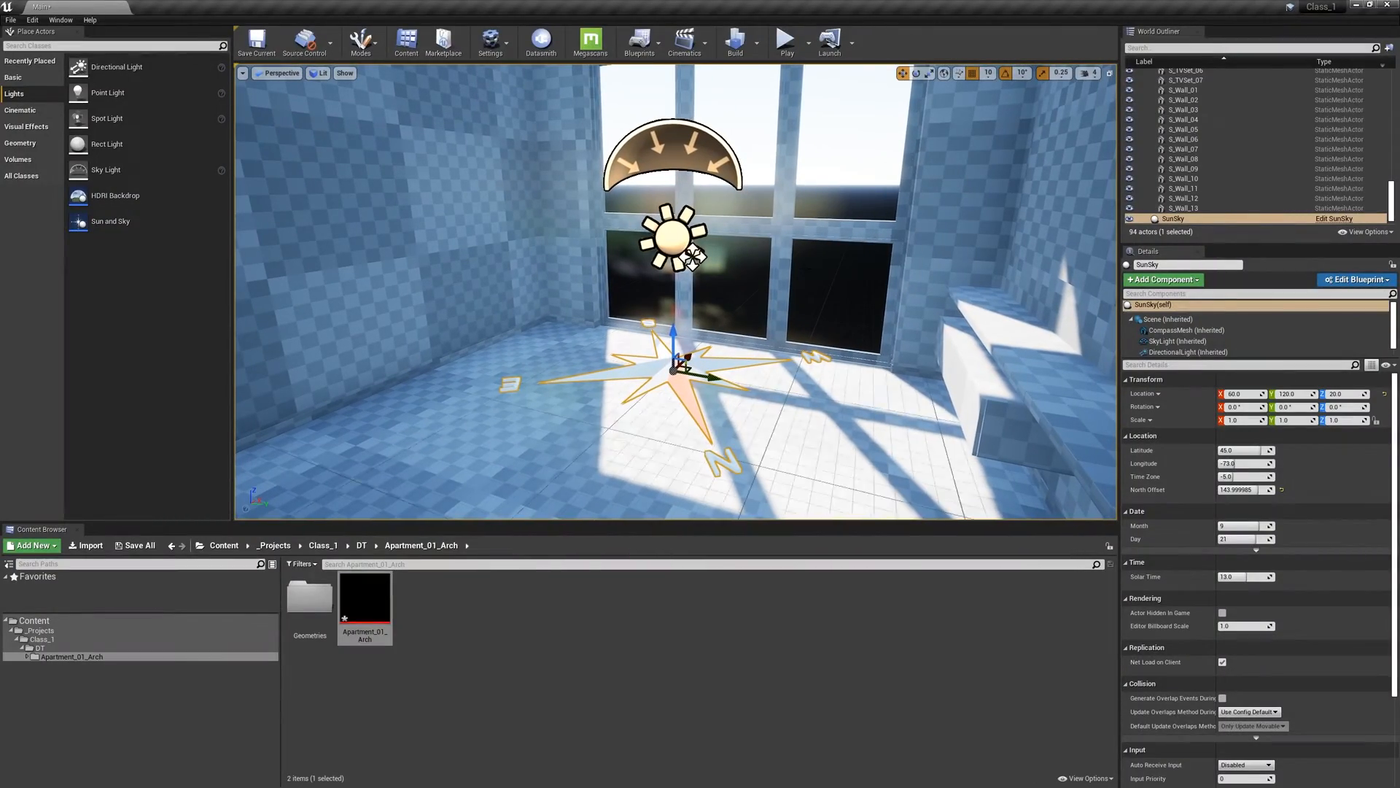
# Step: Inspect the SunSky directional light's intensity, adjust Solar Time, then deselect the actor
pyautogui.click(1190, 352)
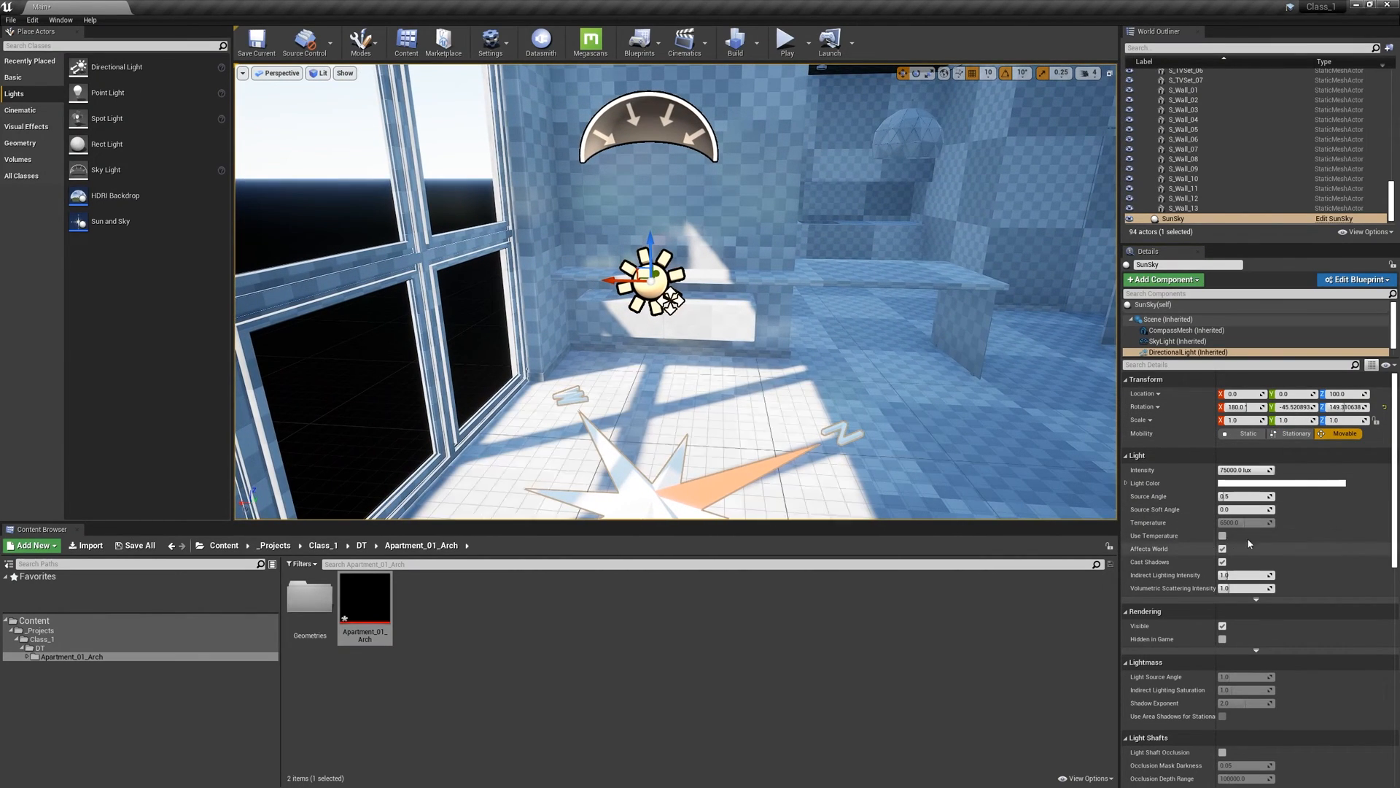
pyautogui.click(1167, 318)
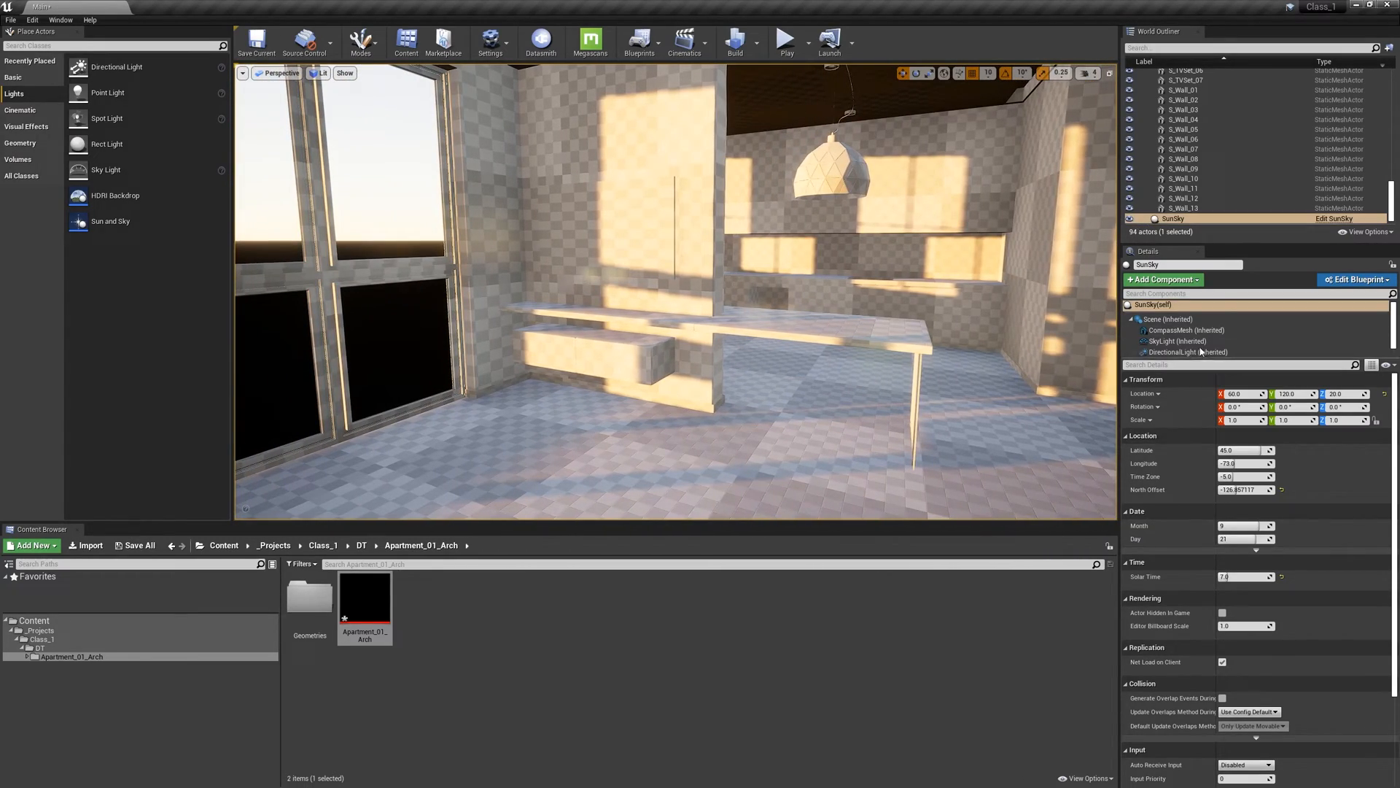
pyautogui.click(1181, 352)
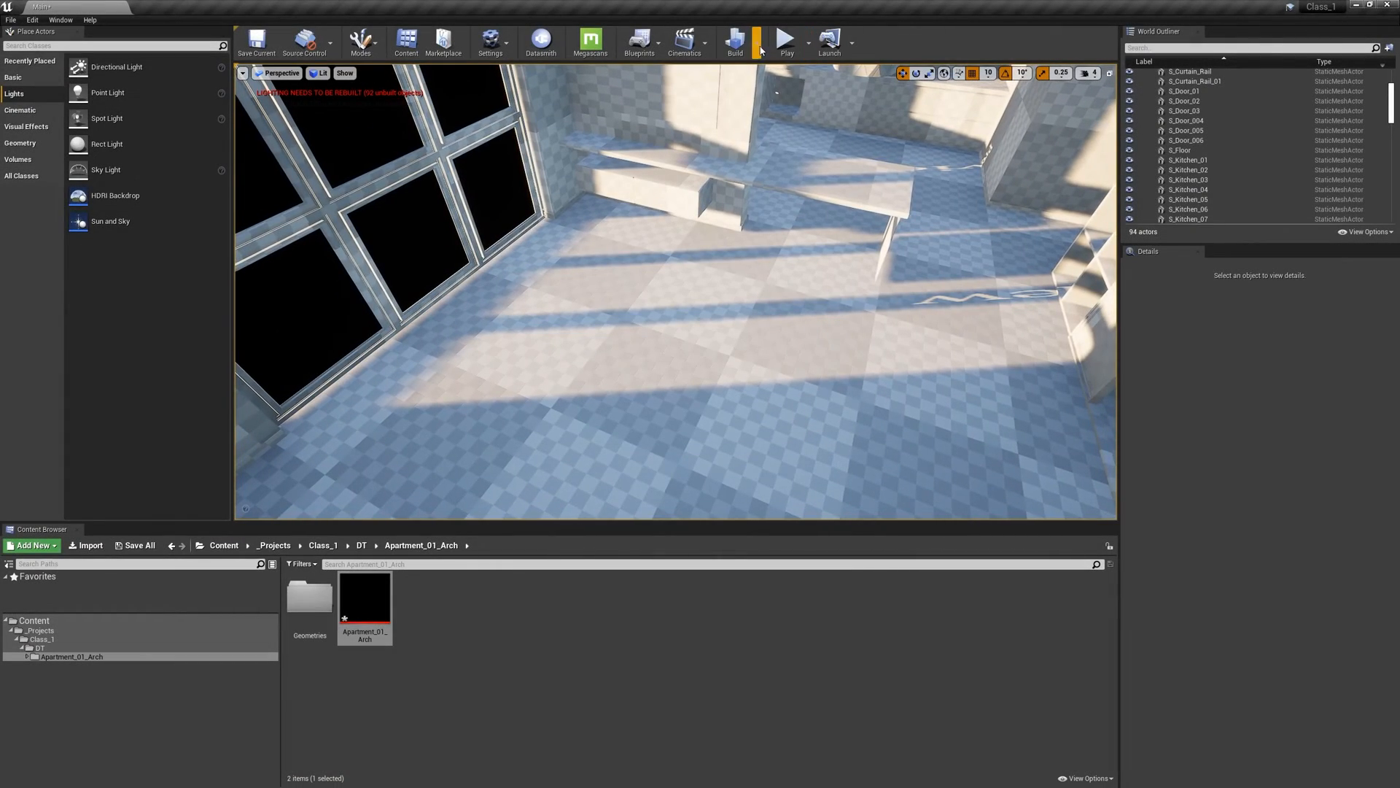
# Step: Run Build Lighting Only and let GPU Lightmass bake the apartment's lightmaps
pyautogui.click(733, 41)
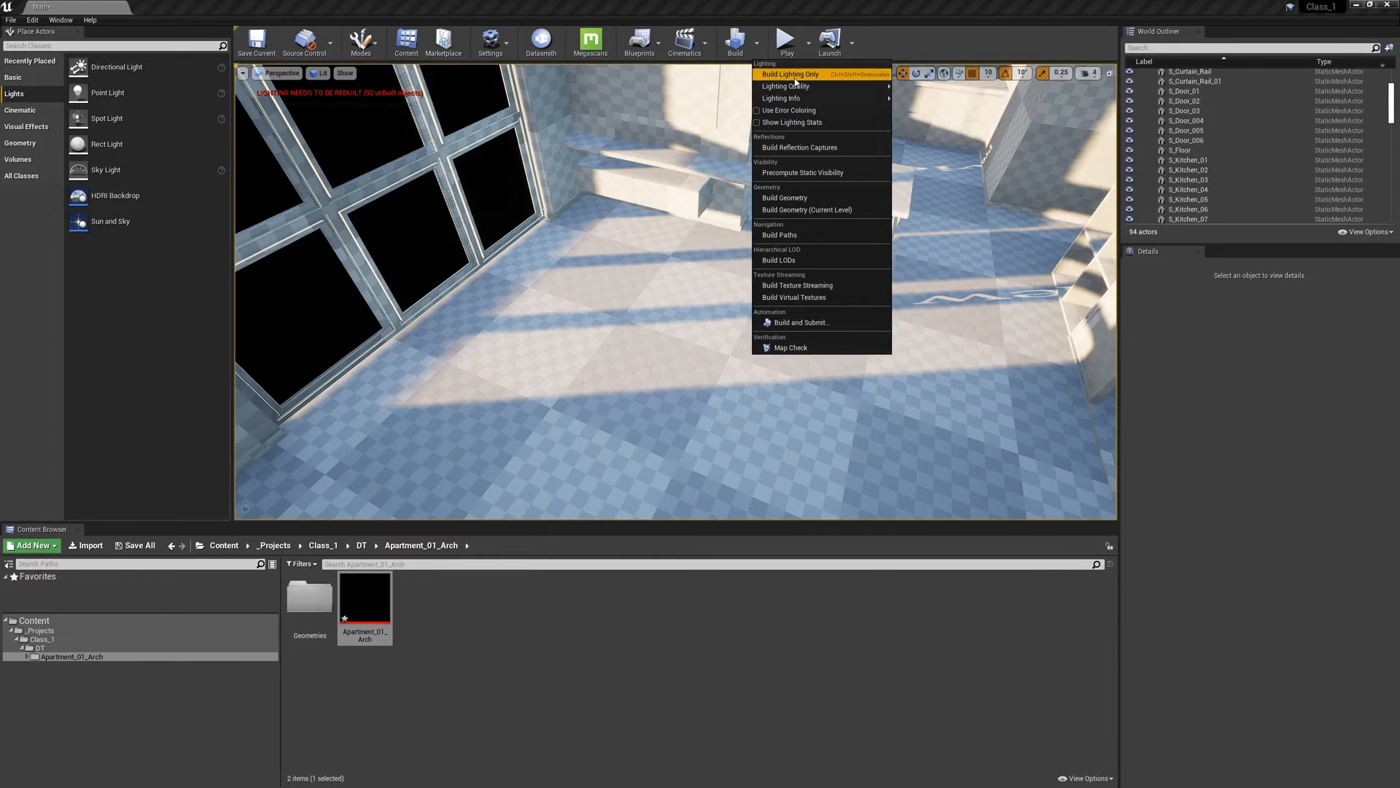
pyautogui.click(790, 73)
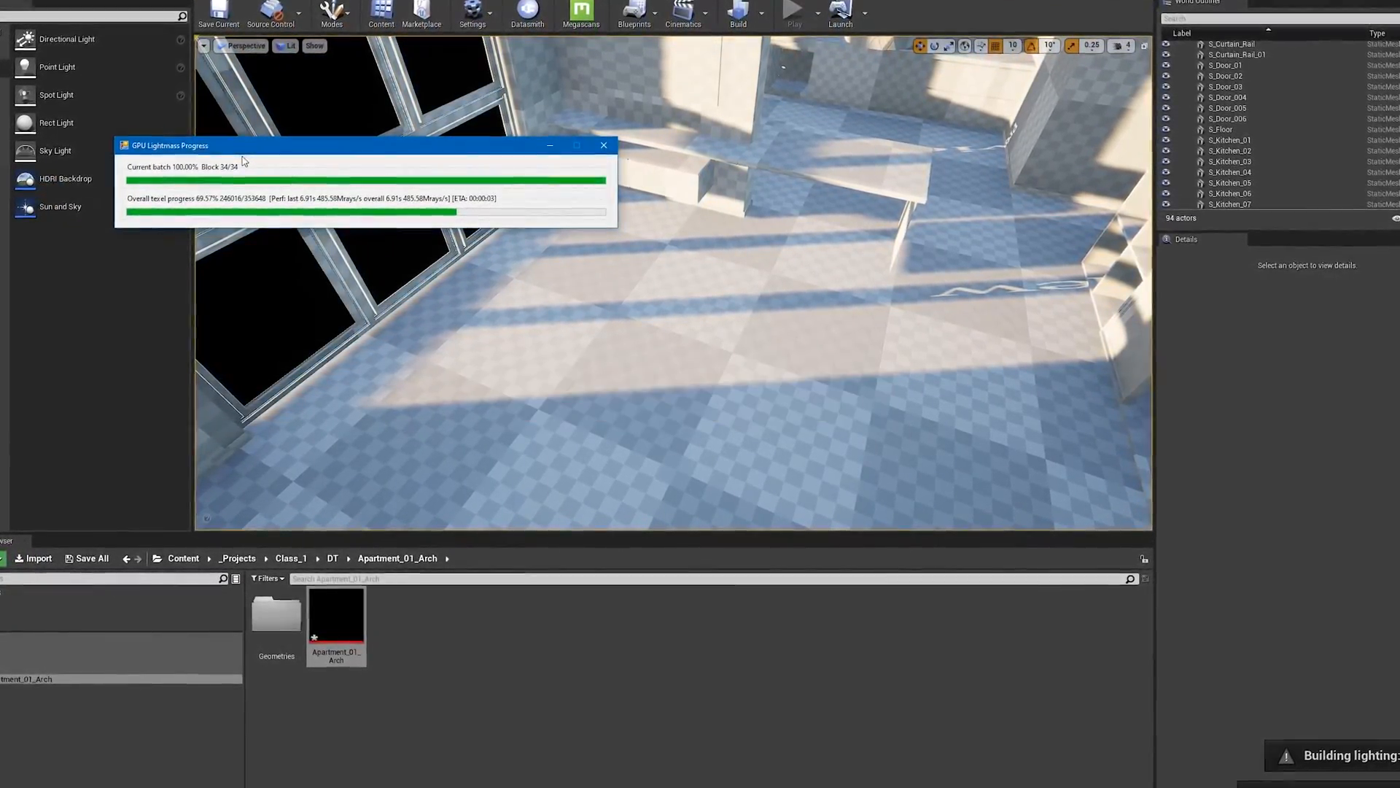
pyautogui.click(604, 144)
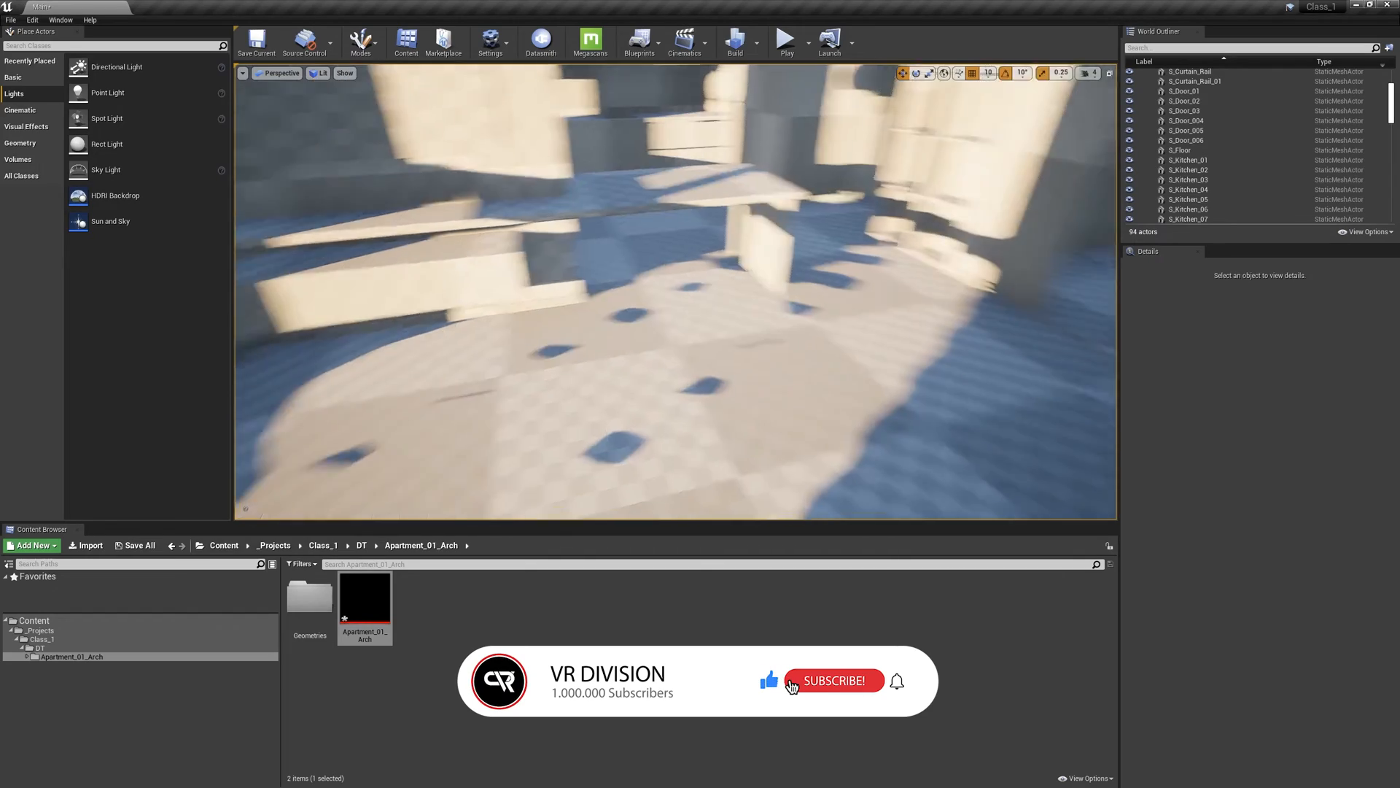
# Step: Set S_Floor's Overridden Light Map Res to 128 and start Build Lighting Only again
pyautogui.click(833, 679)
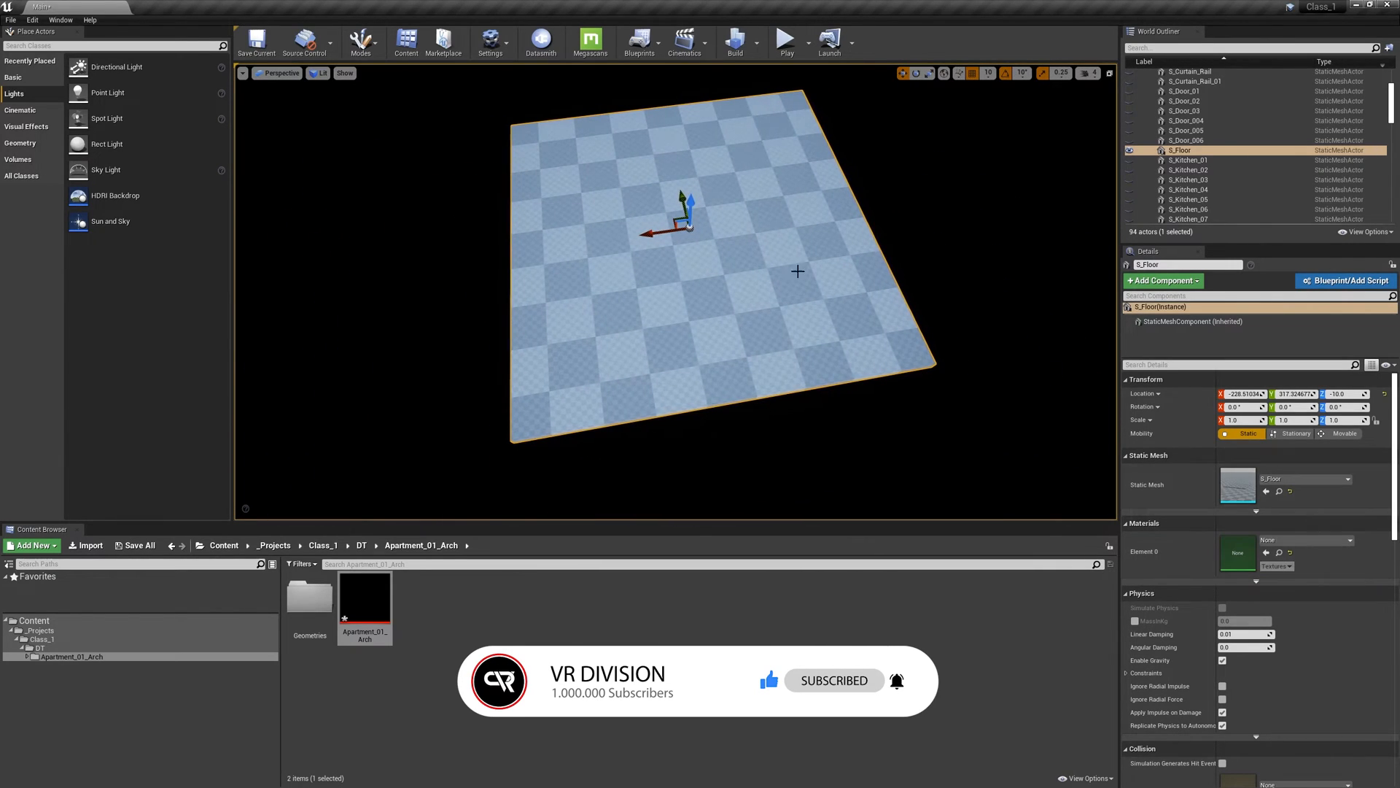
pyautogui.moveTo(569, 277)
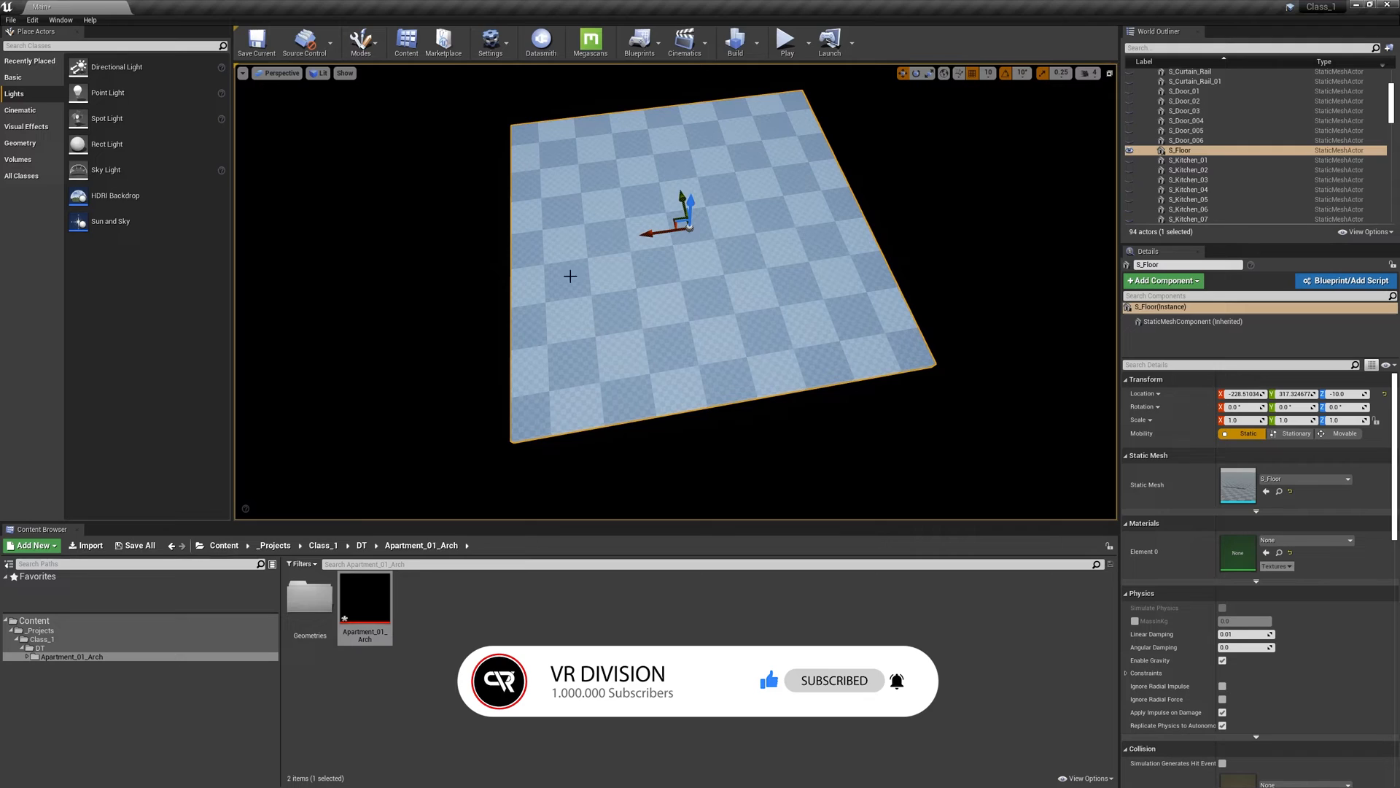
pyautogui.scroll(-3)
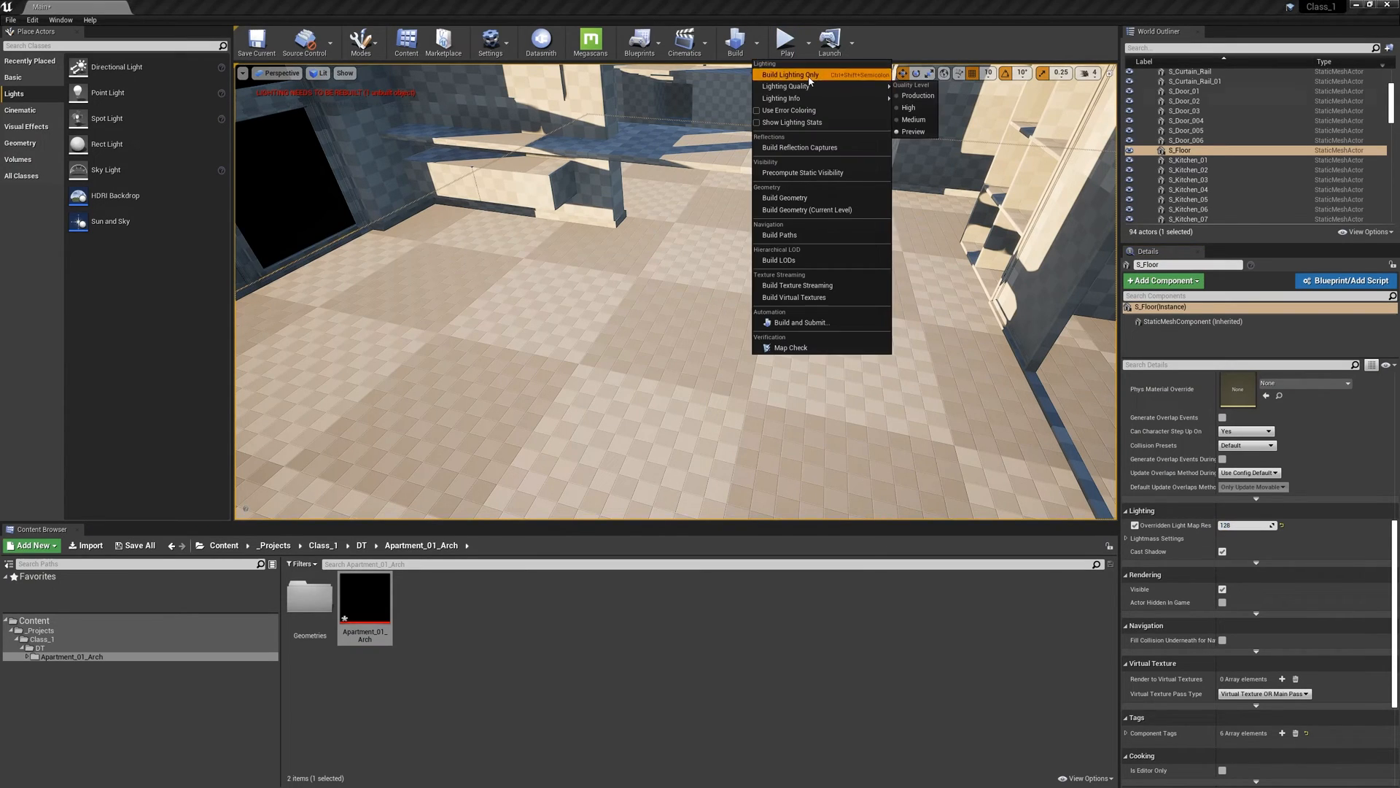
pyautogui.click(795, 76)
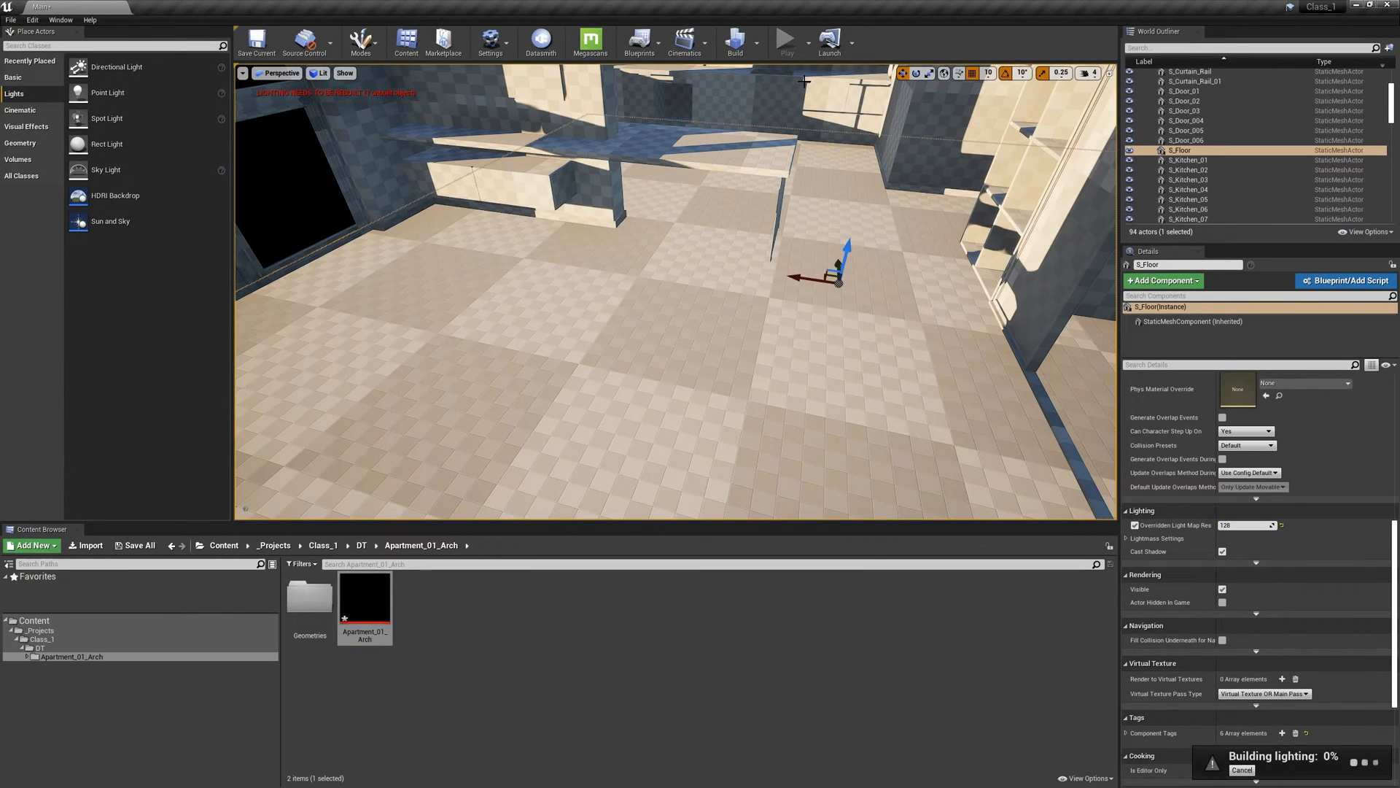